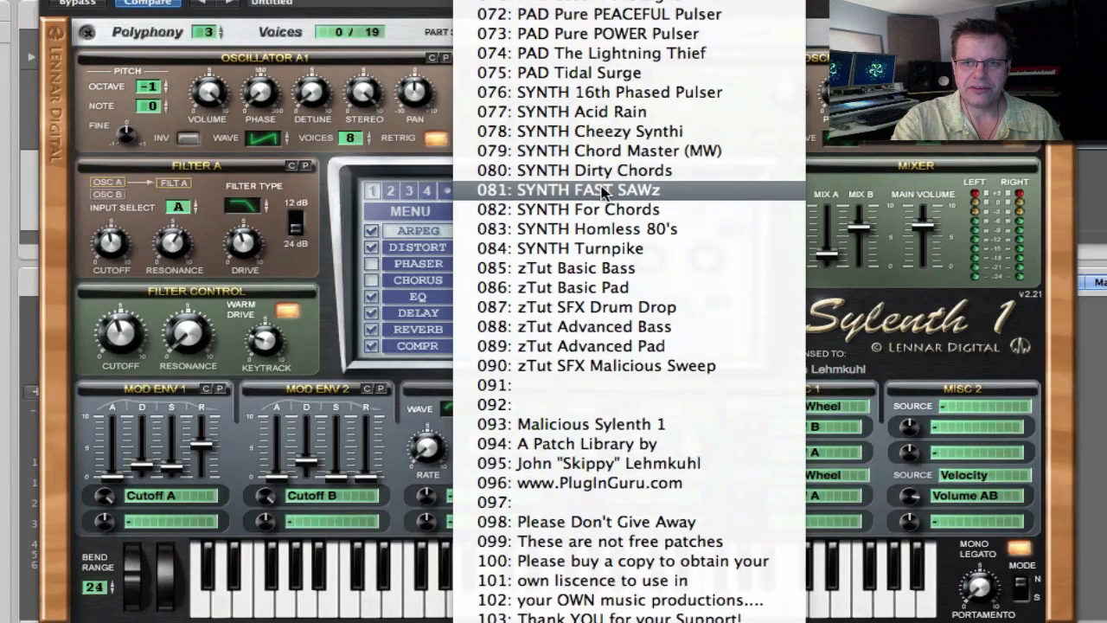
mouse_move(612, 267)
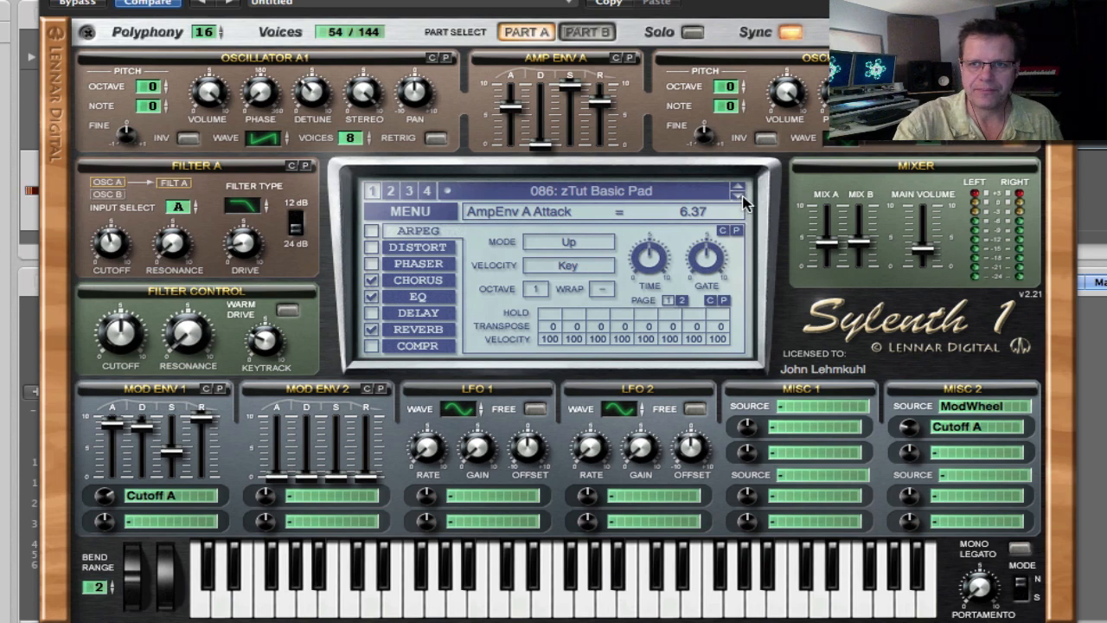
Advance from zTut Basic Pad to the next patch, zTut SFX Drum Drop.
click(737, 186)
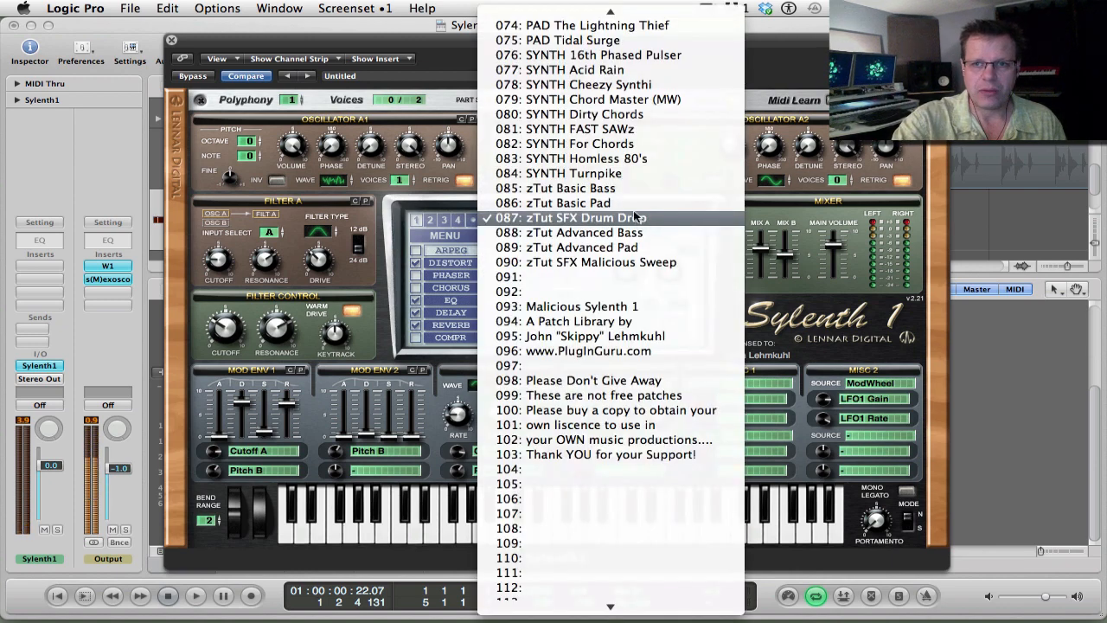
Load zTut SFX Drum Drop, Advanced Bass, Advanced Pad, Drum Drop again, then Advanced Pad.
click(569, 203)
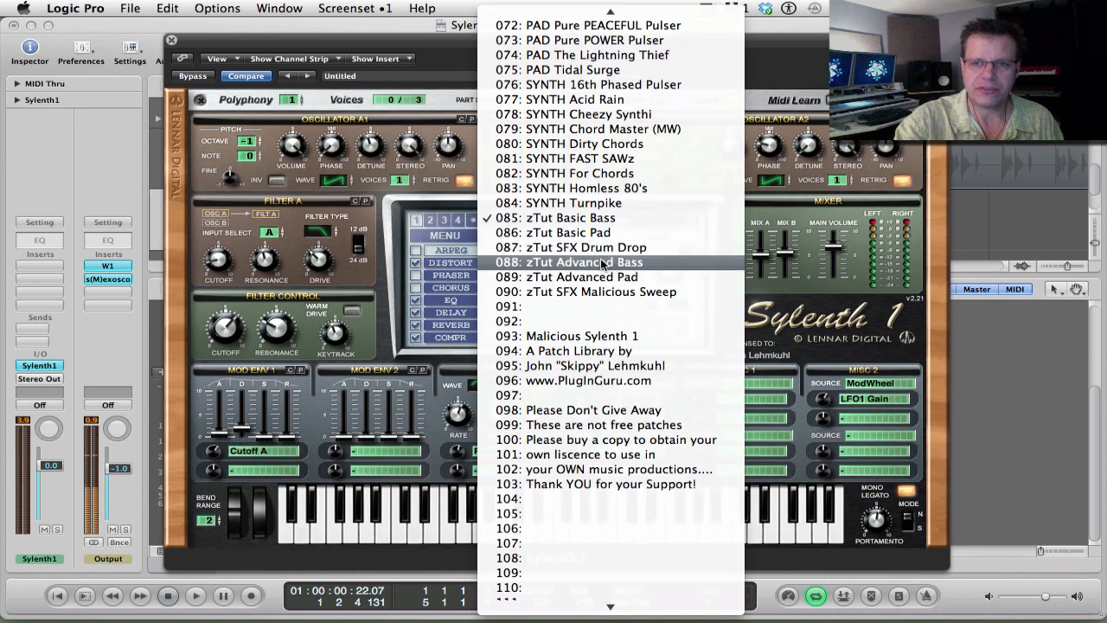
click(581, 262)
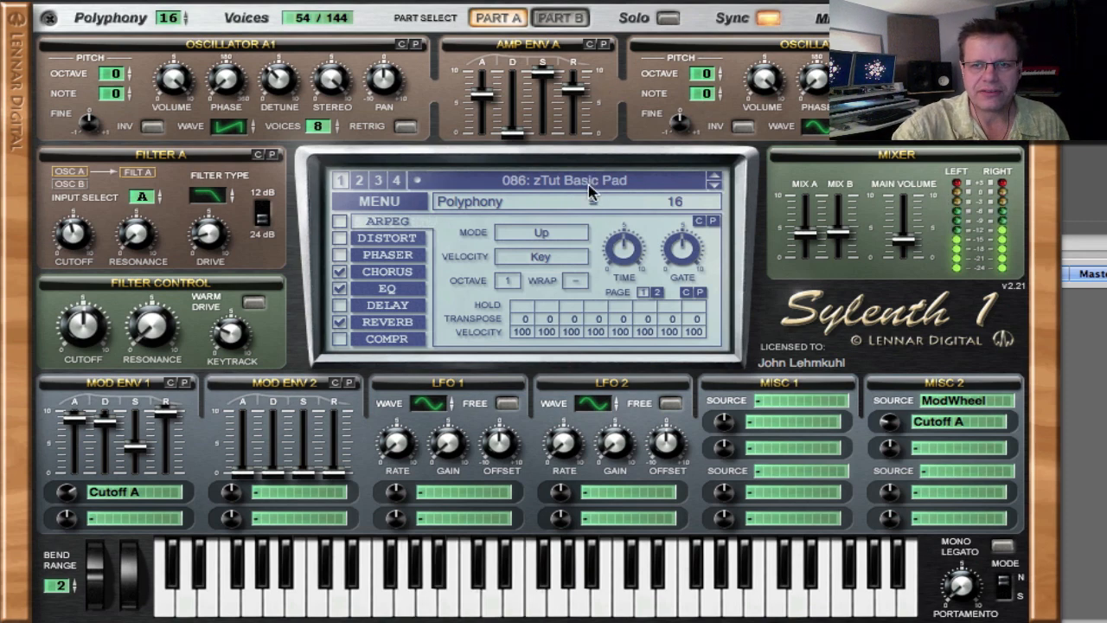
click(575, 180)
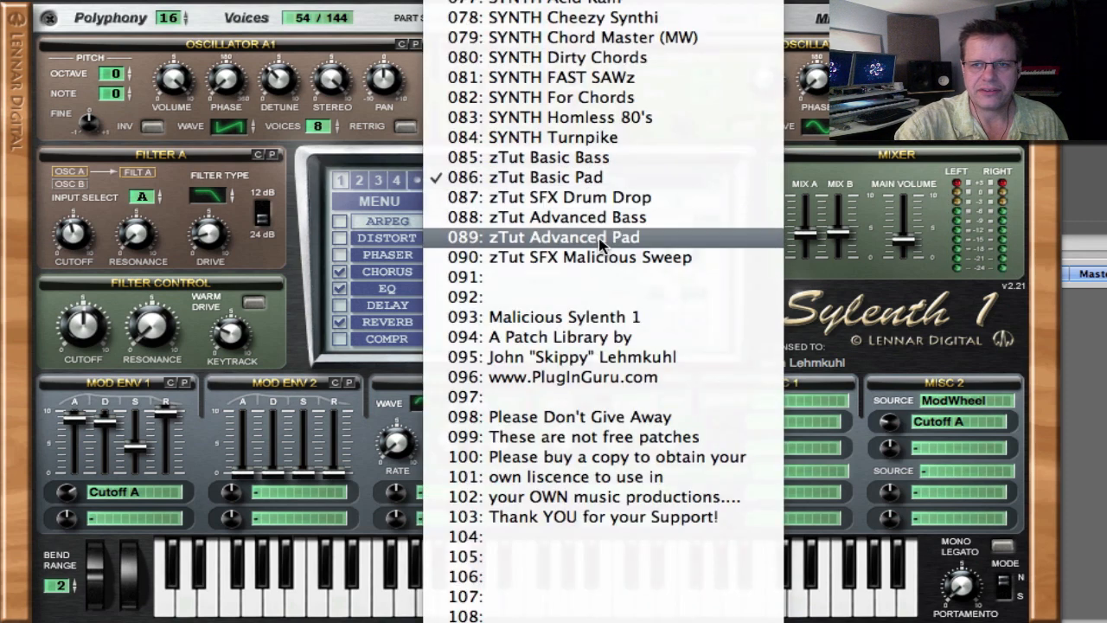
click(573, 237)
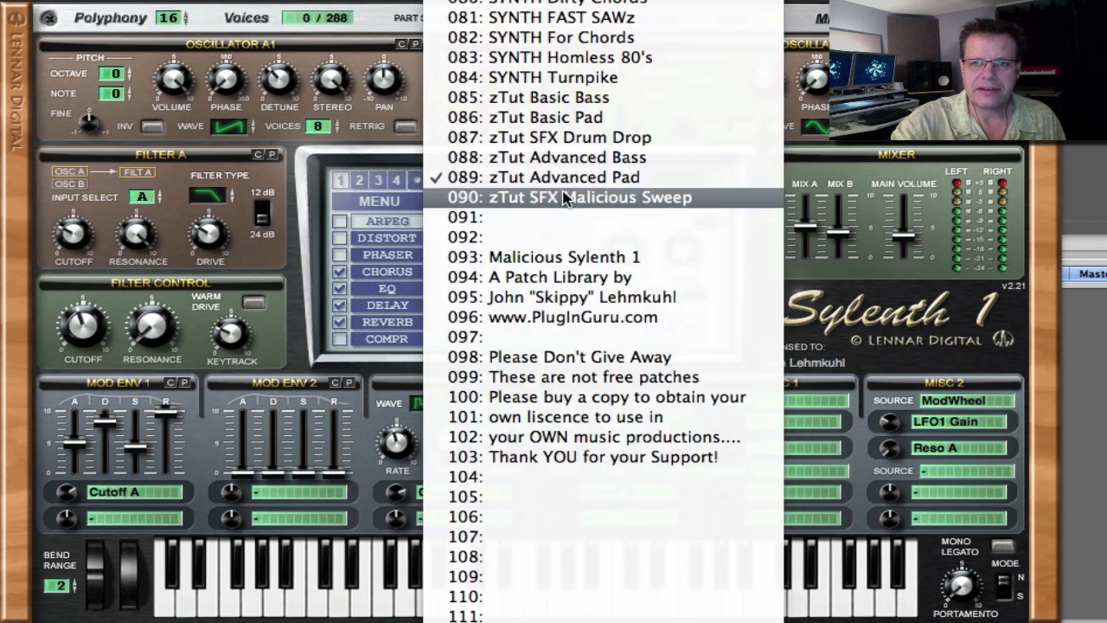
mouse_move(567, 137)
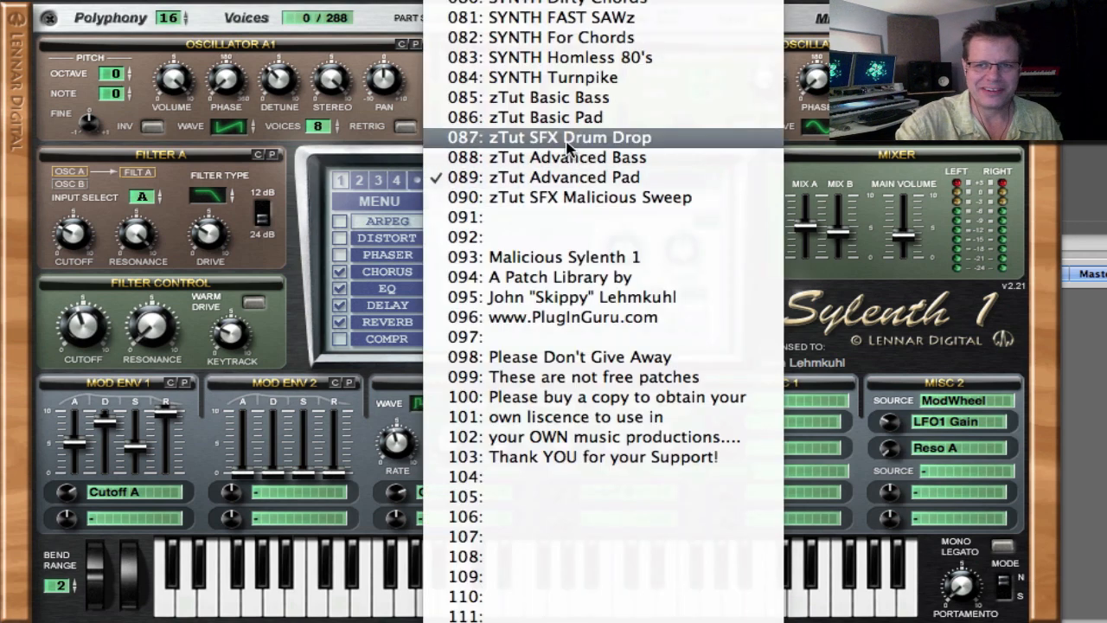
click(550, 137)
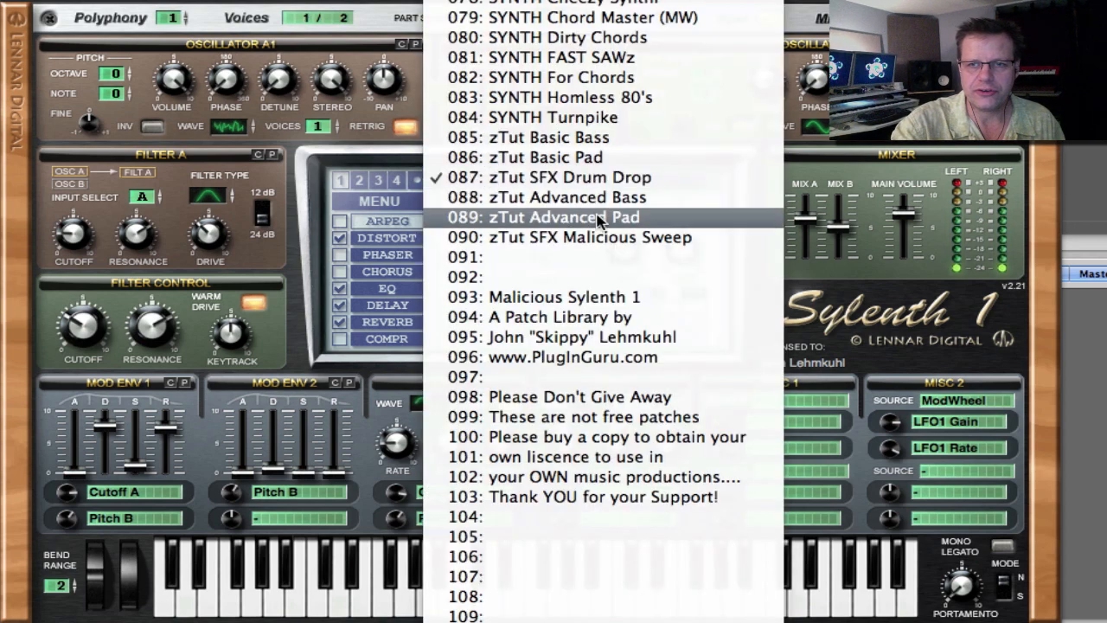
click(589, 237)
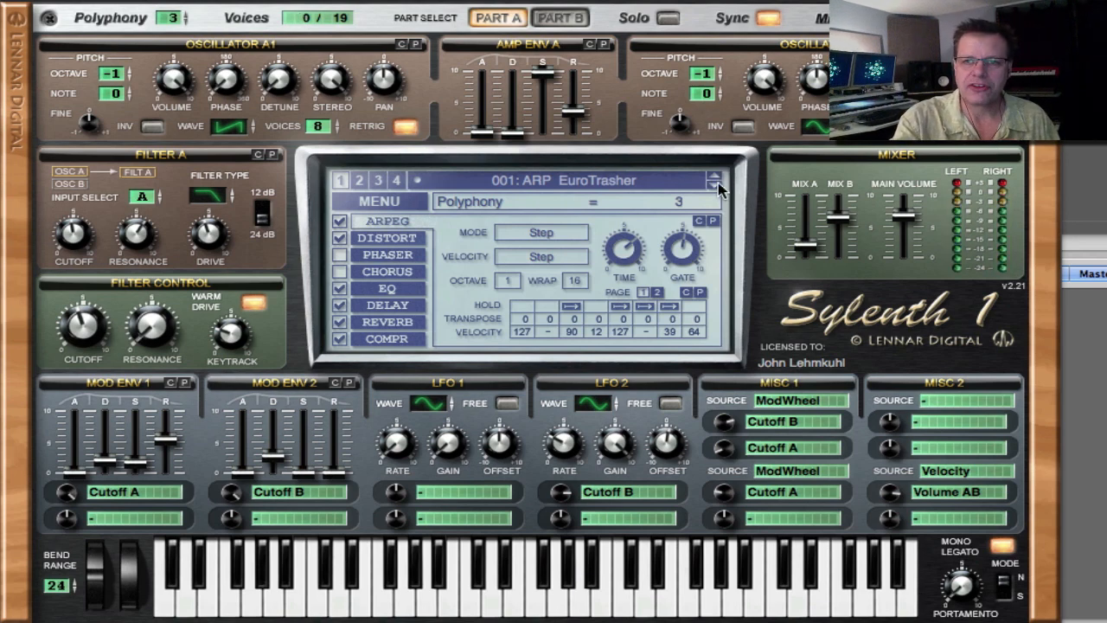
Step through ARP presets 003 Game Girl and 004 Genetiks to 008 ARP Rhythm 5ths Vel.
click(716, 175)
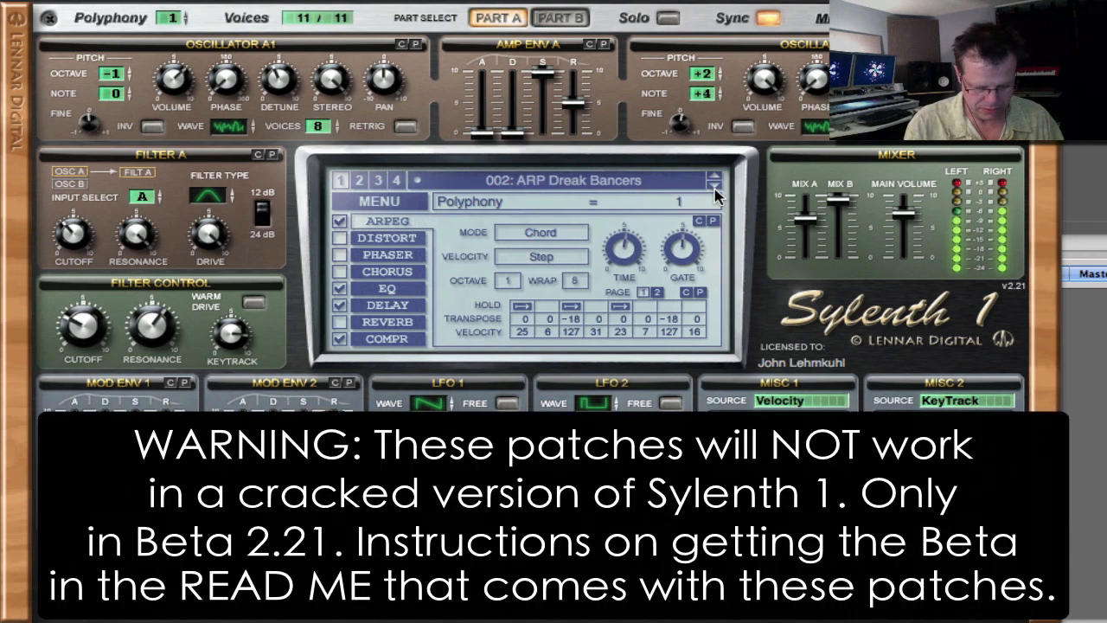
click(712, 182)
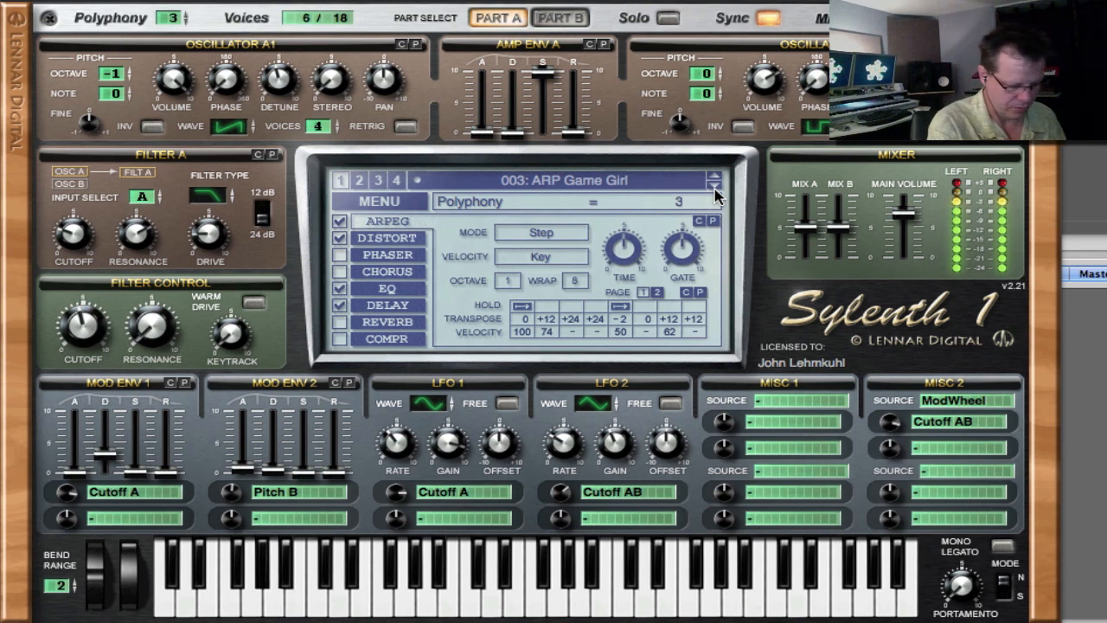
click(713, 176)
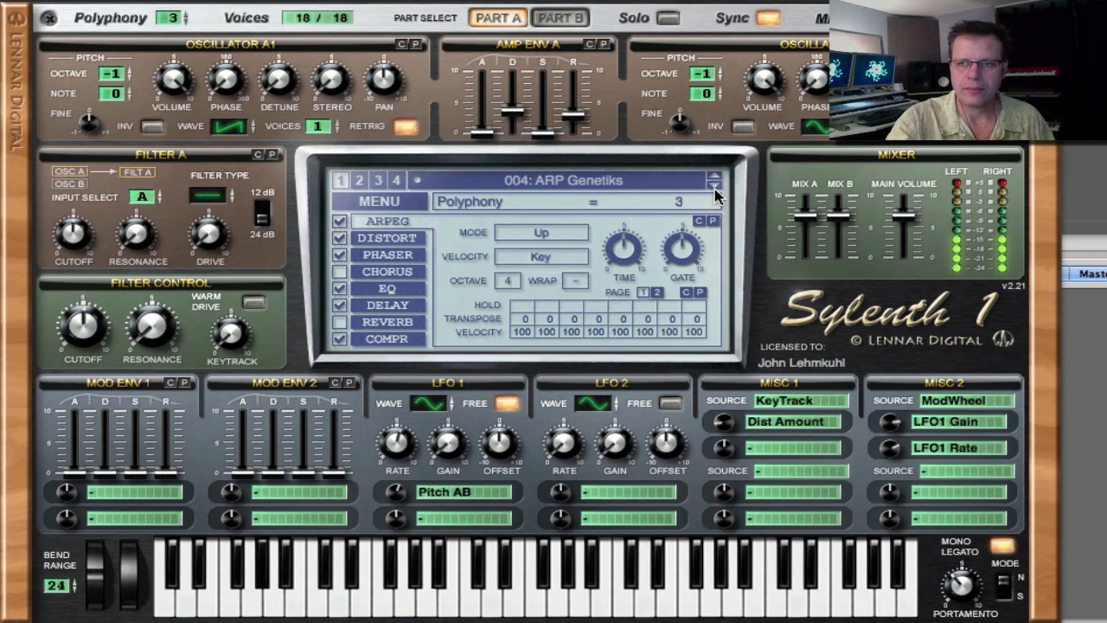
click(713, 175)
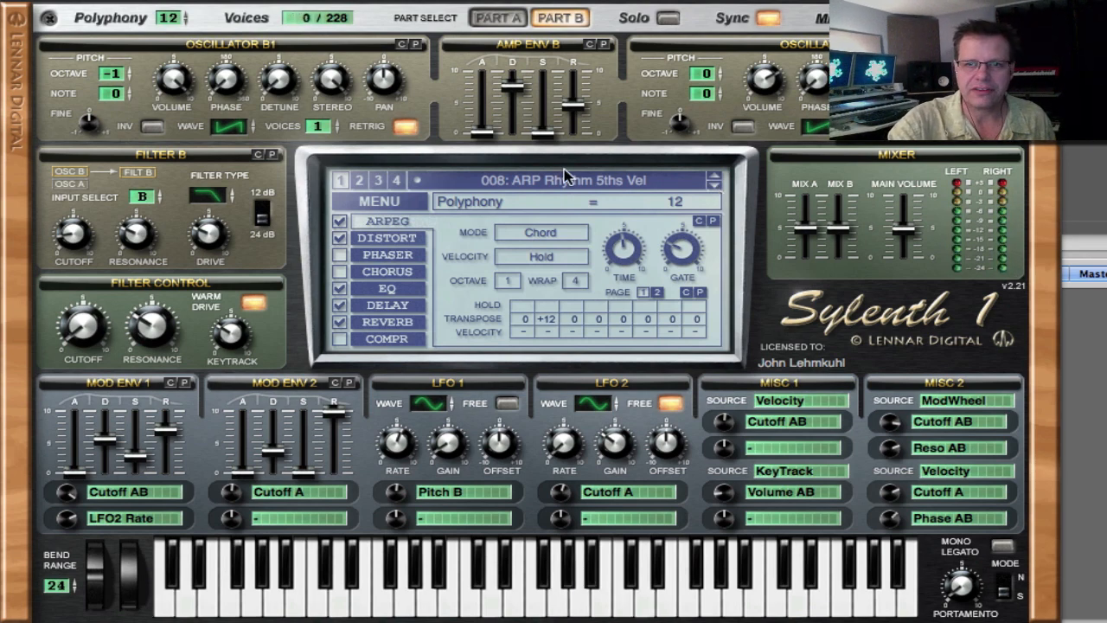
Load 012 ARP Slippery Slope from the dropdown, then step ahead to 016 BASS Bald Cat.
click(575, 180)
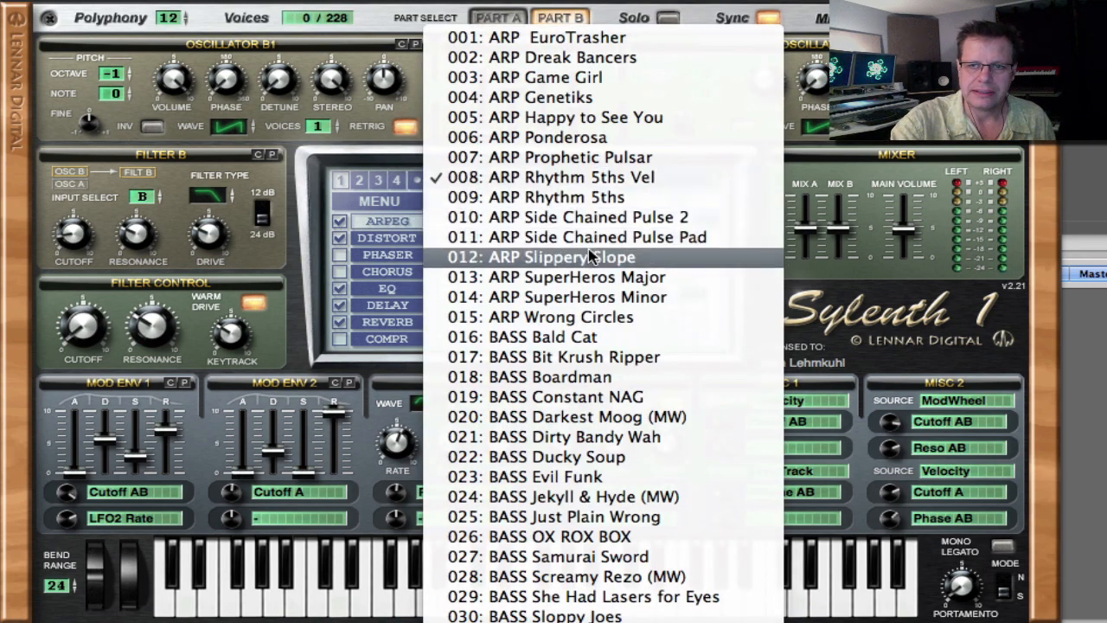
click(556, 276)
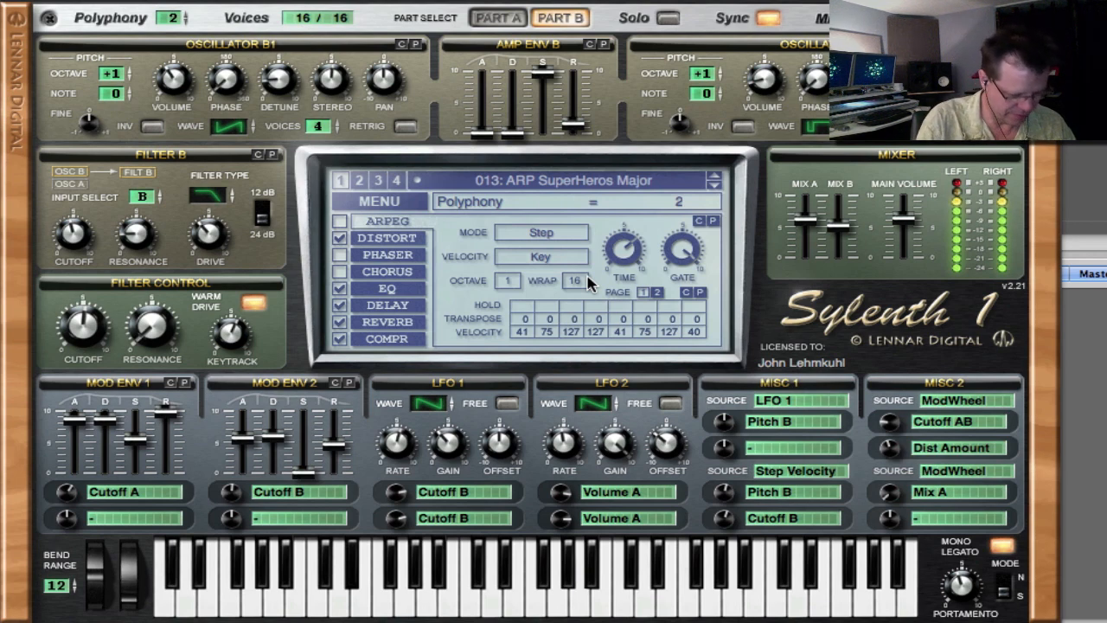
click(714, 176)
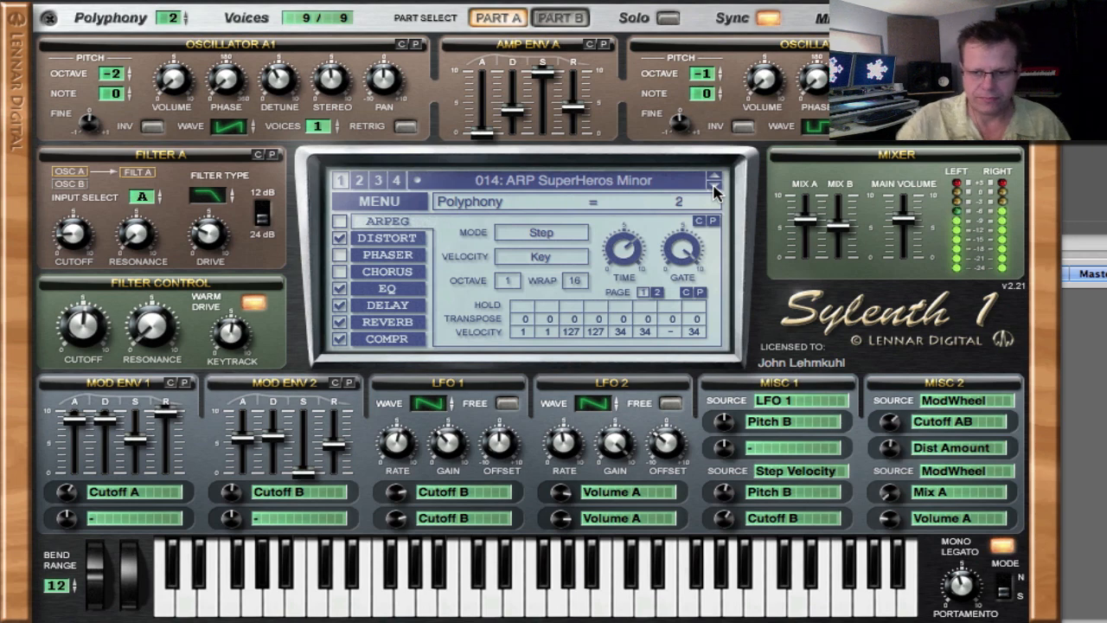
click(713, 189)
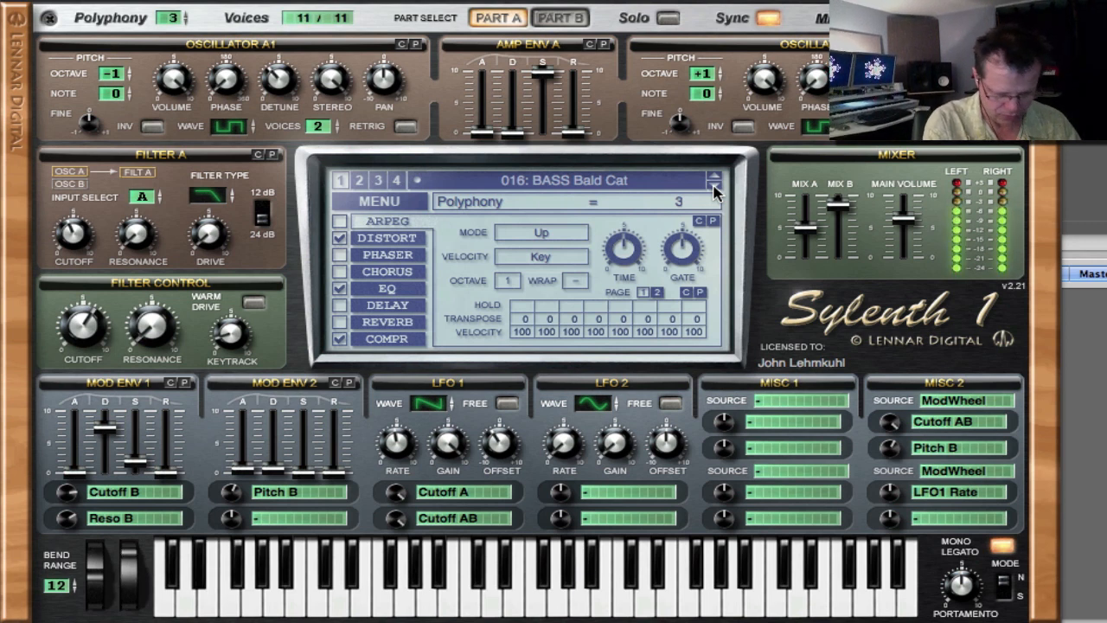
Step through bass presets from 017 Bit Krush Ripper to 021 BASS Dirty Bandy Wah.
click(714, 176)
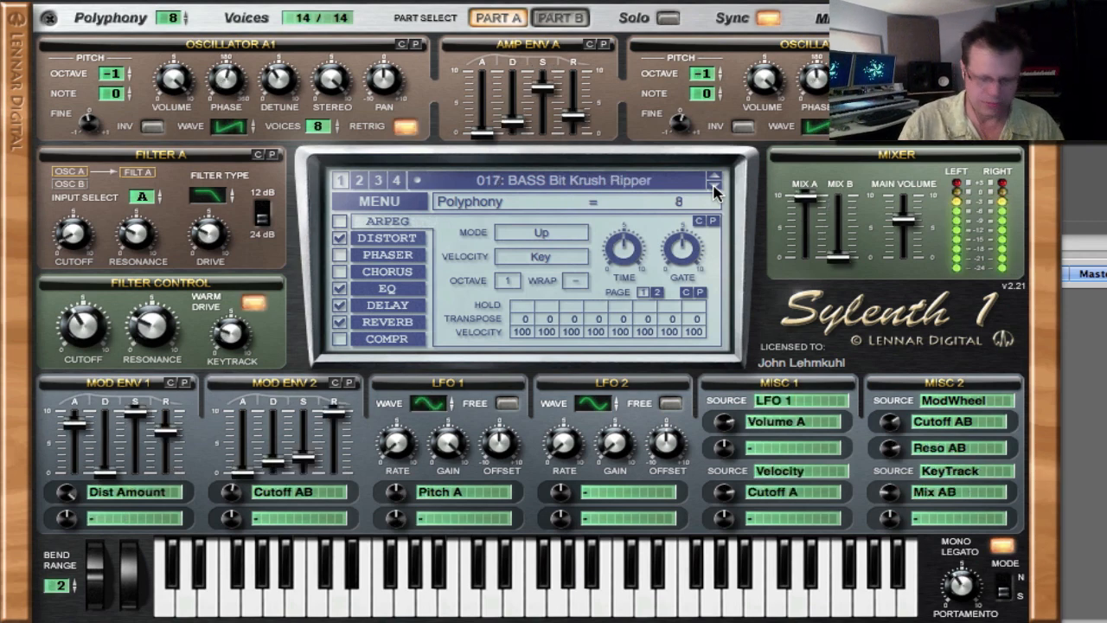
click(715, 176)
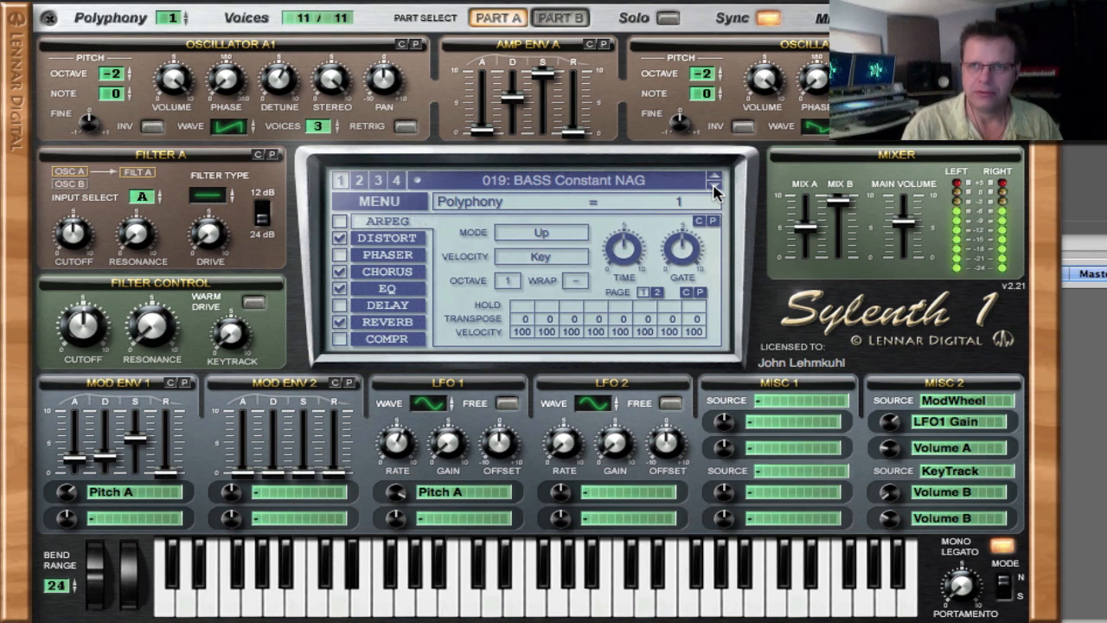
click(715, 176)
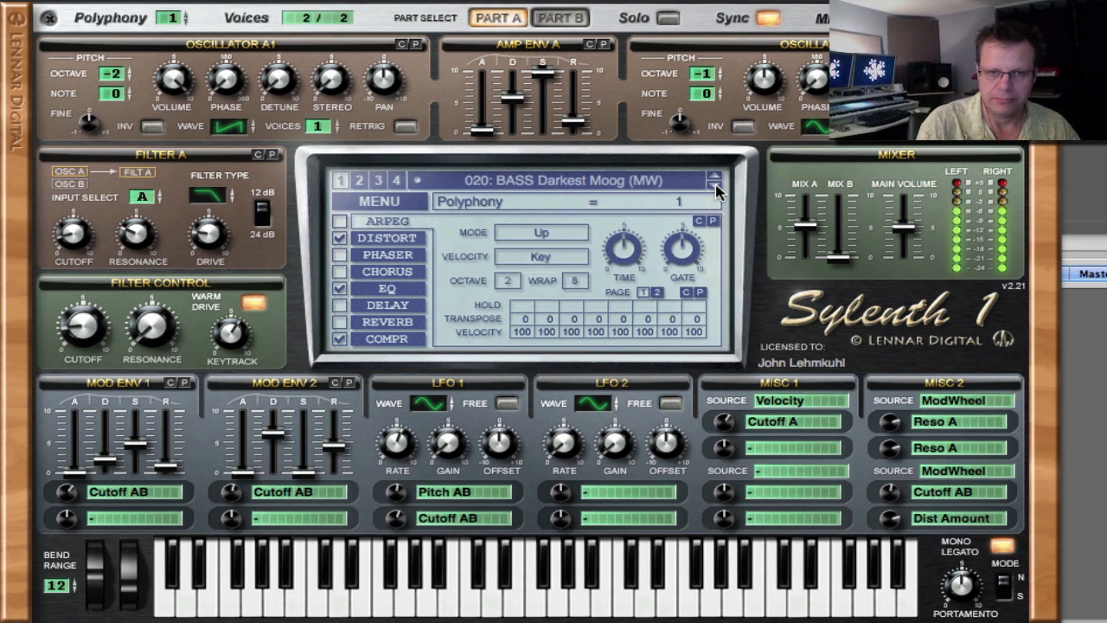
click(716, 177)
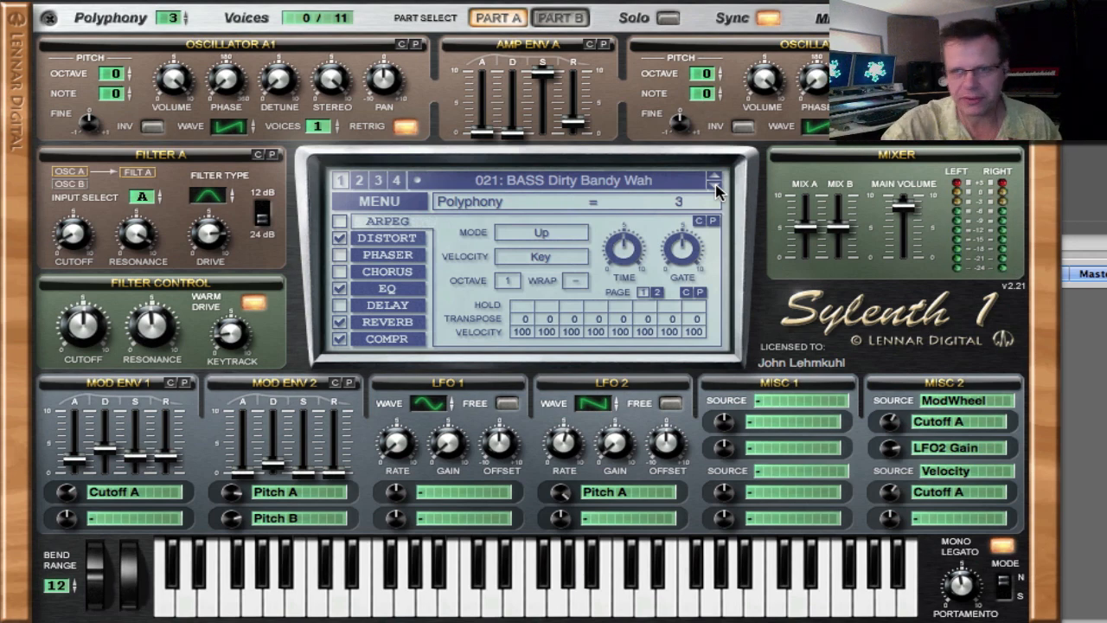
Step through 022 Ducky Soup, 023 Evil Funk, 024 Jekyll & Hyde to 025 BASS Just Plain Wrong.
click(715, 175)
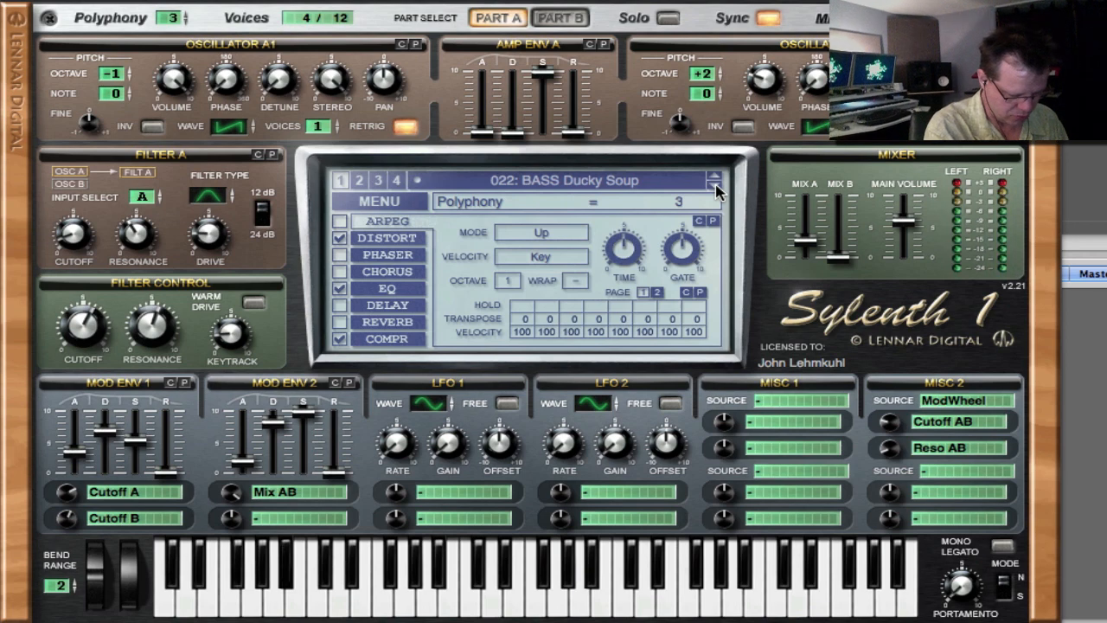
click(717, 177)
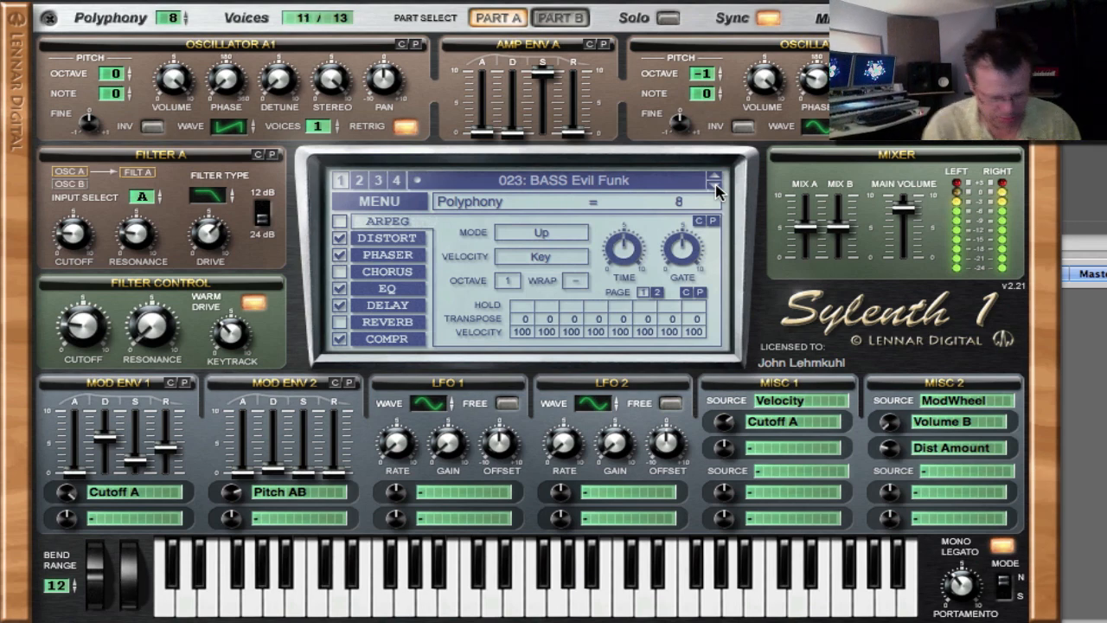
click(714, 182)
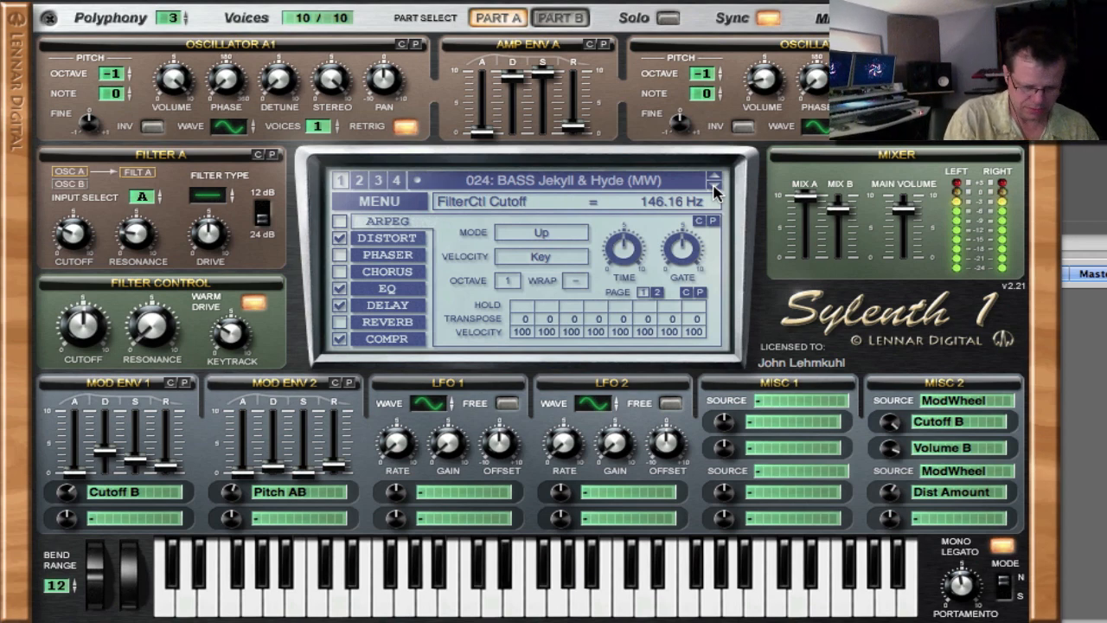
click(714, 189)
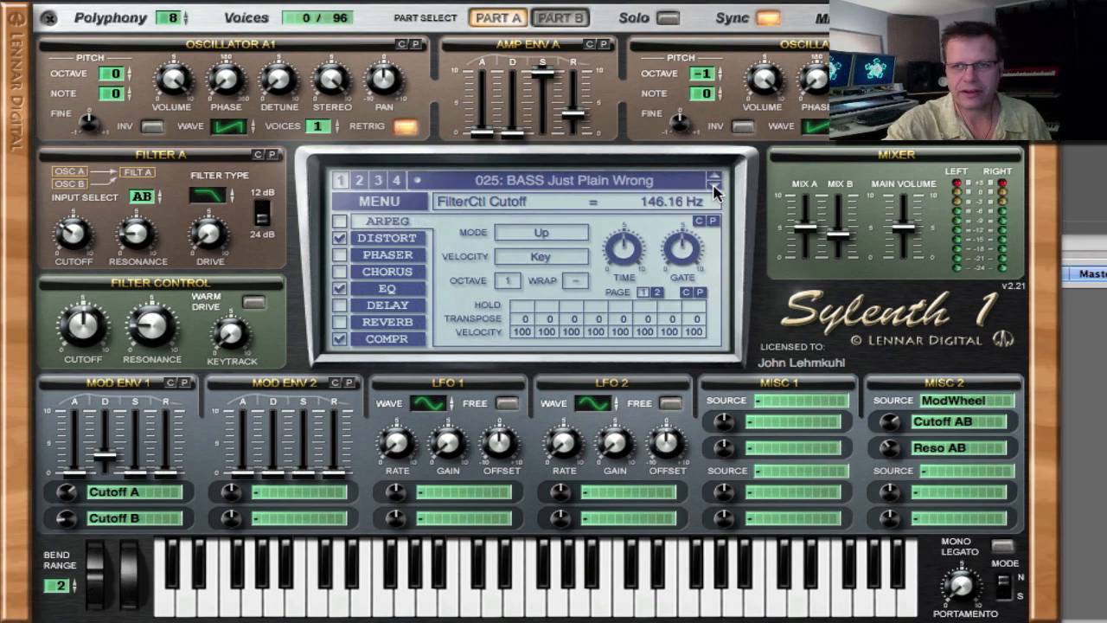
Audition BASS OX ROX BOX, Samurai Sword and Screamy Rezo (MW), then reach Solid Dist 2.
click(715, 175)
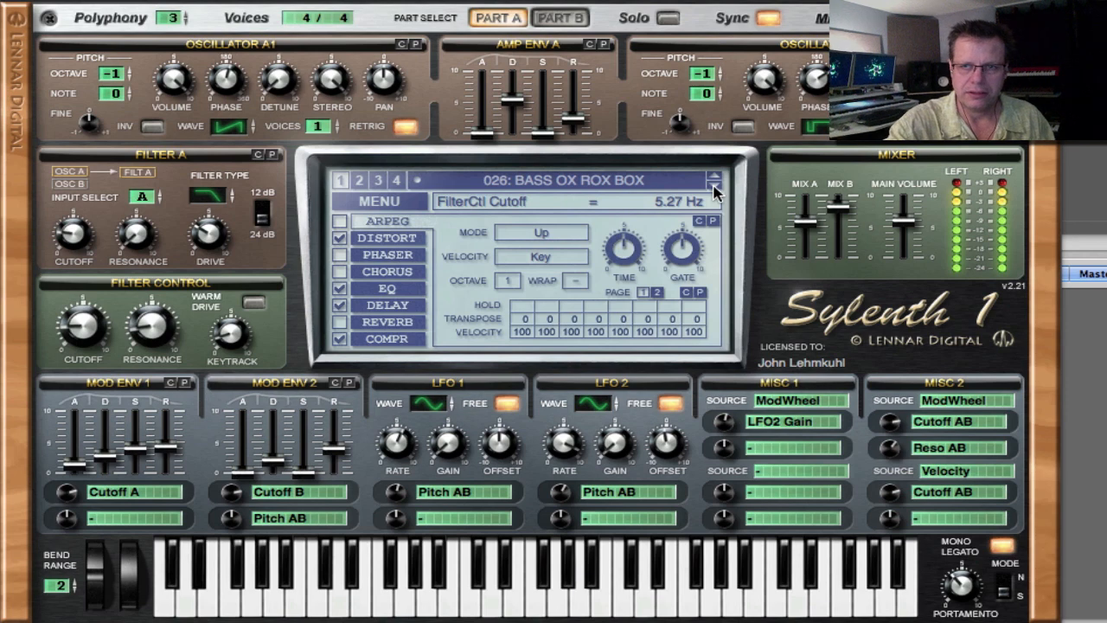
click(714, 176)
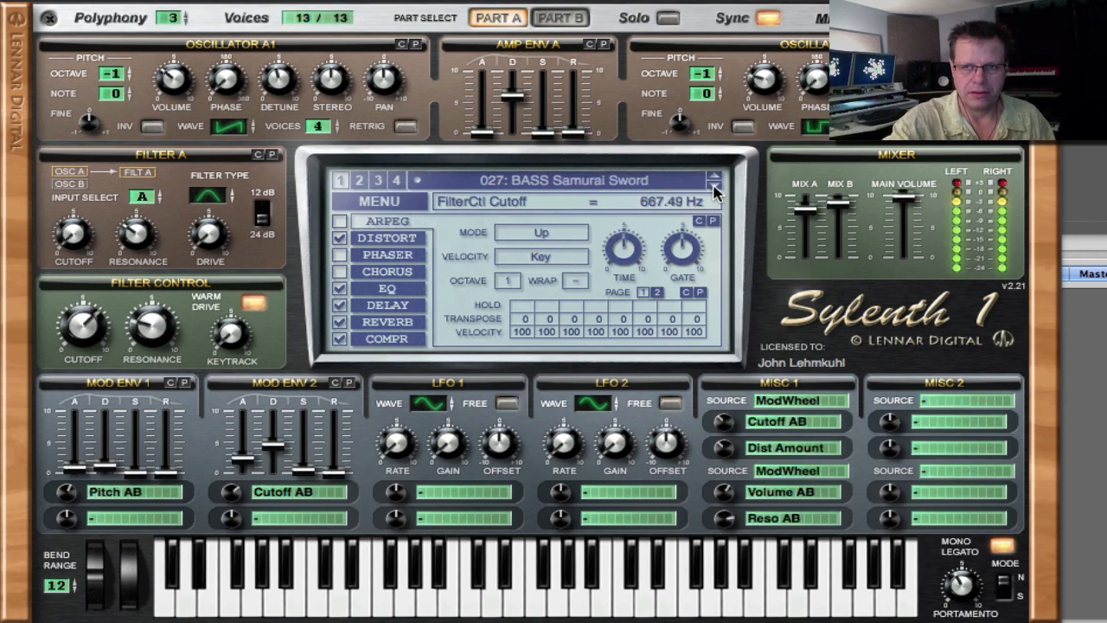
click(715, 192)
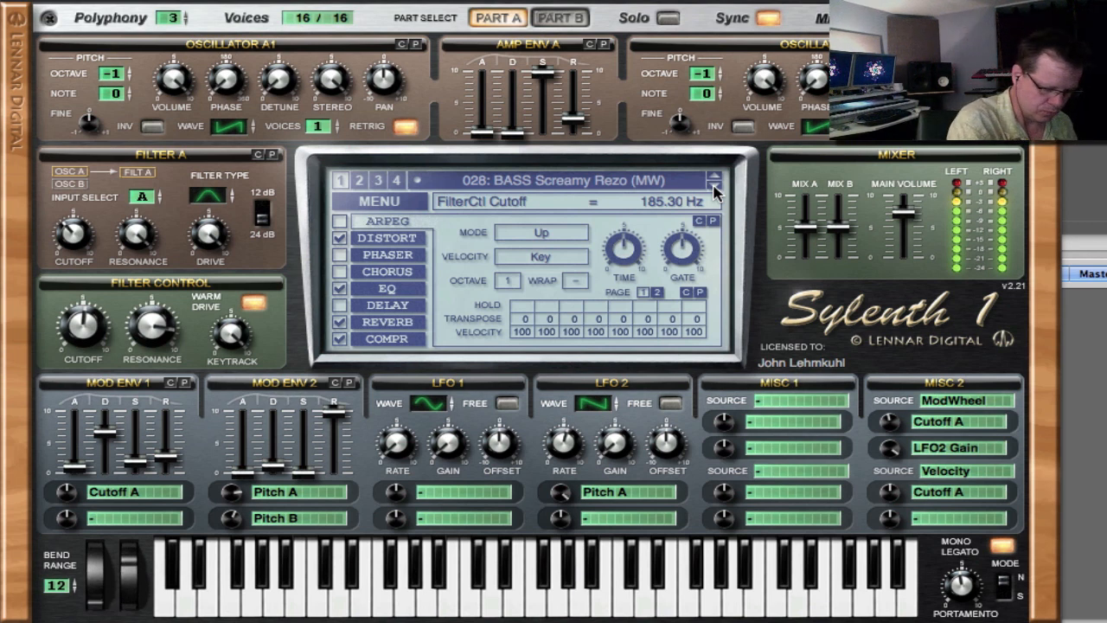
click(715, 181)
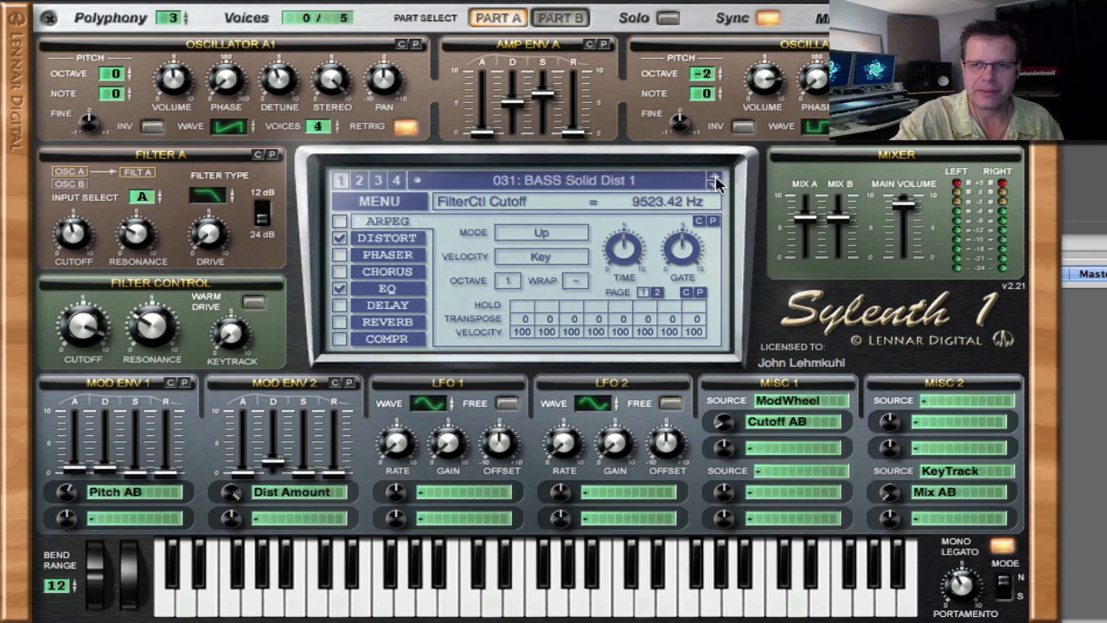
click(716, 182)
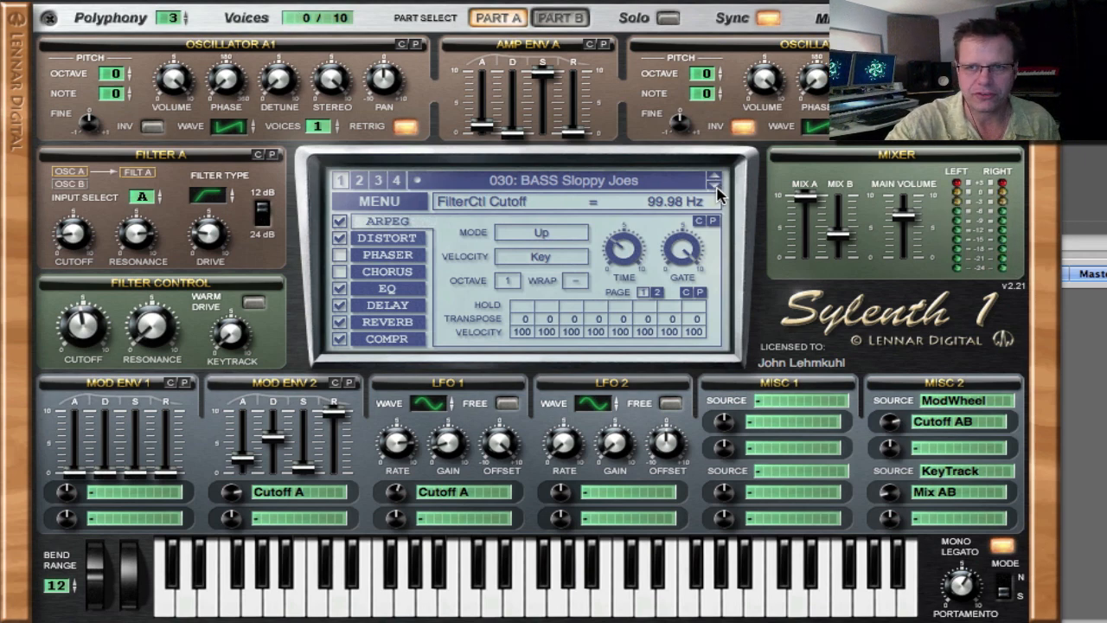
click(716, 175)
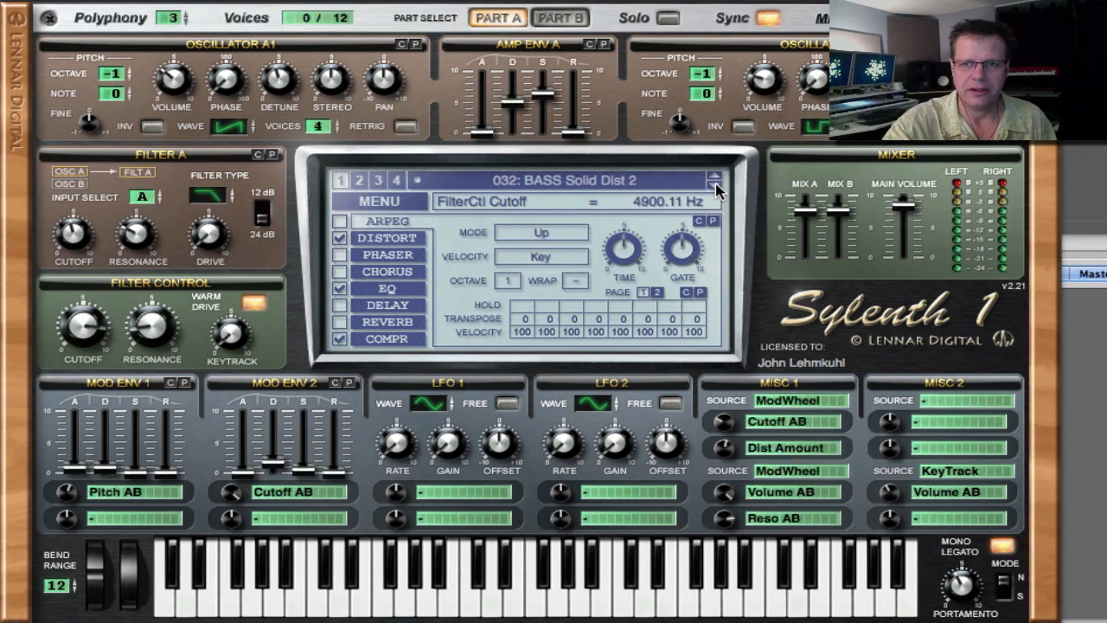
Step onward through later bass presets, including Suzie Q and Twin A, to 039 Wobble Empire.
click(716, 175)
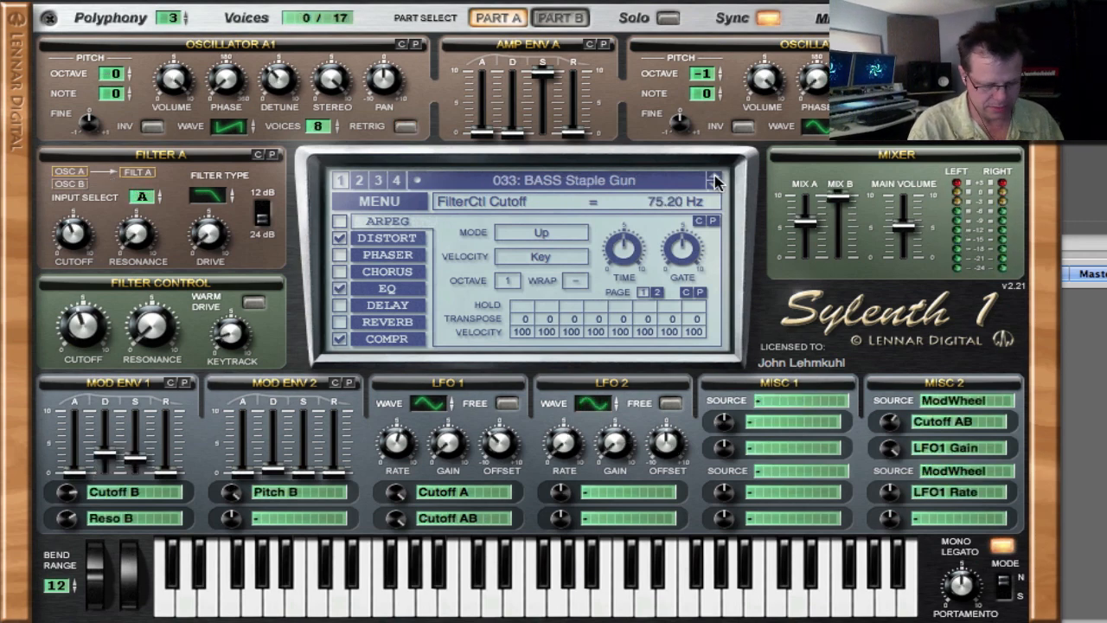
click(716, 177)
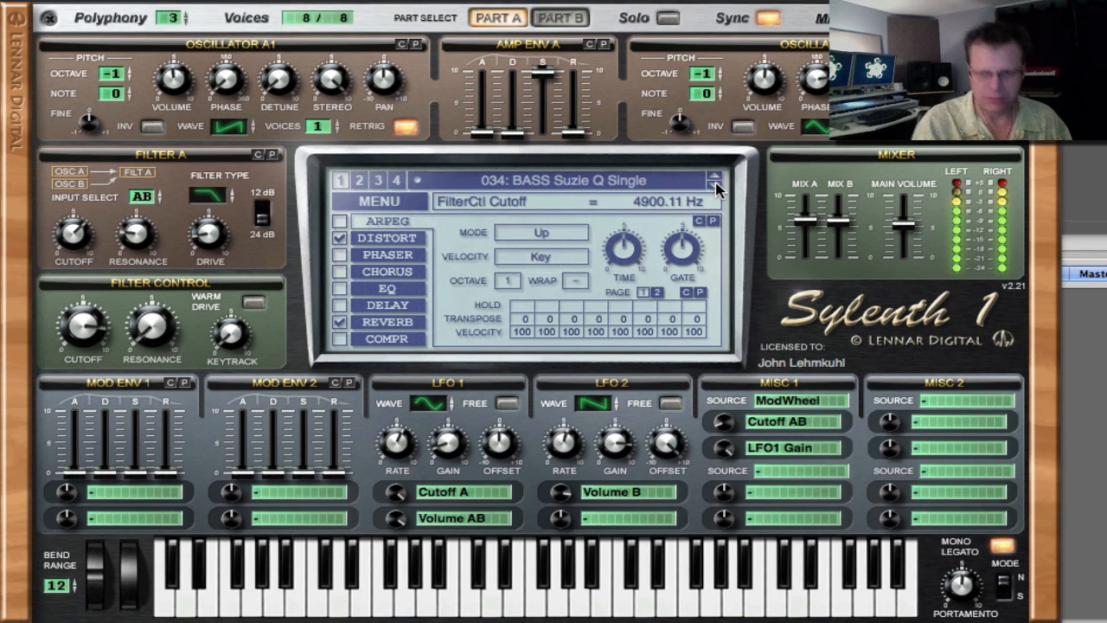
click(715, 181)
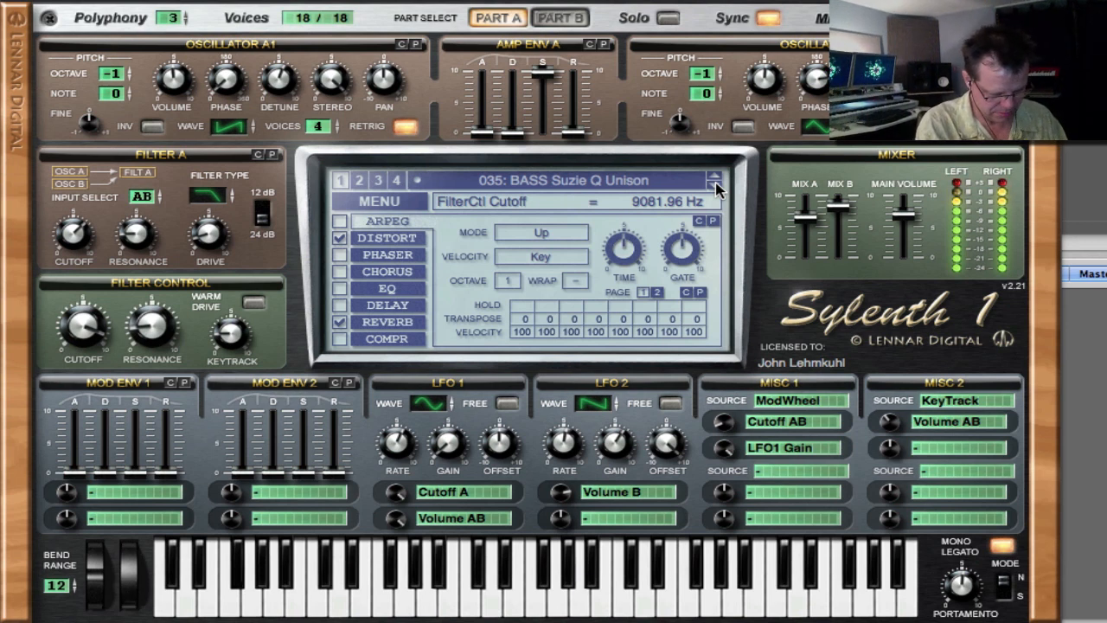
click(717, 175)
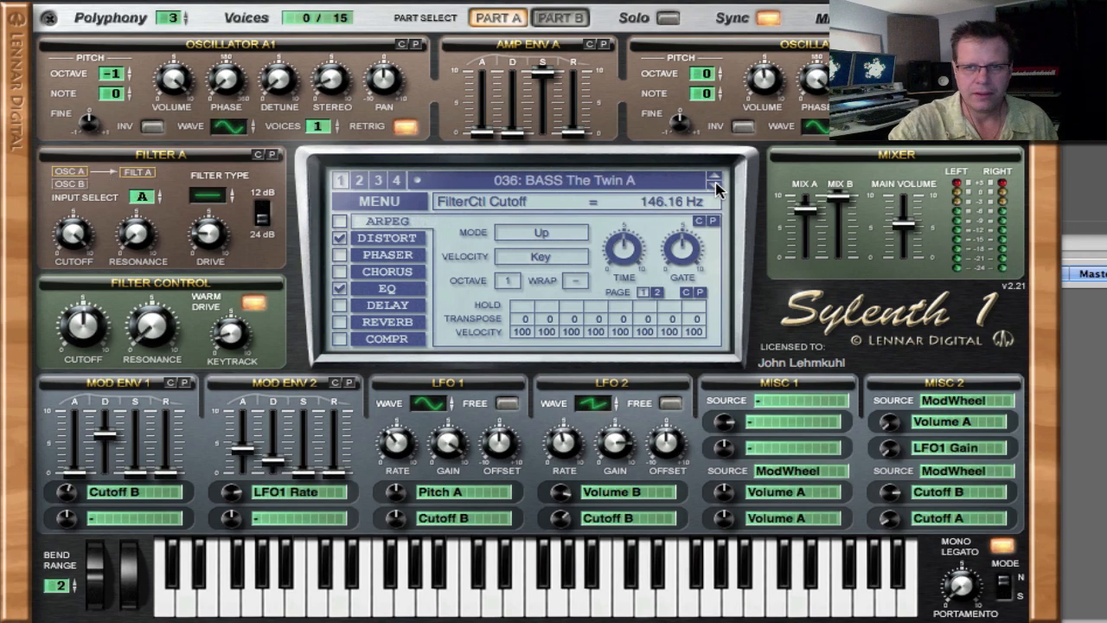
click(716, 176)
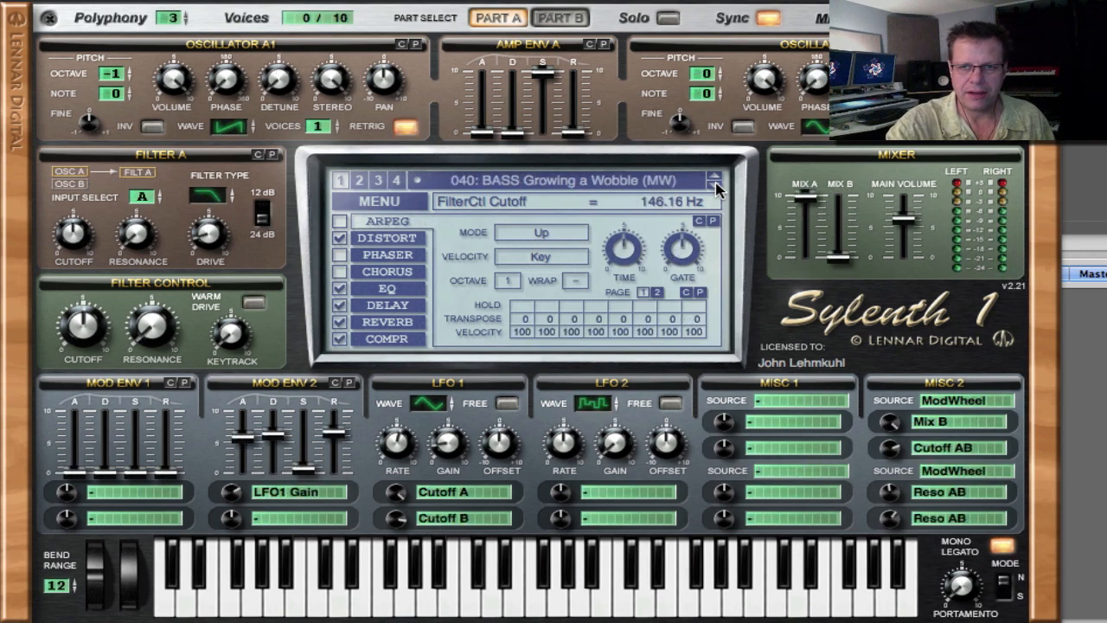
click(716, 186)
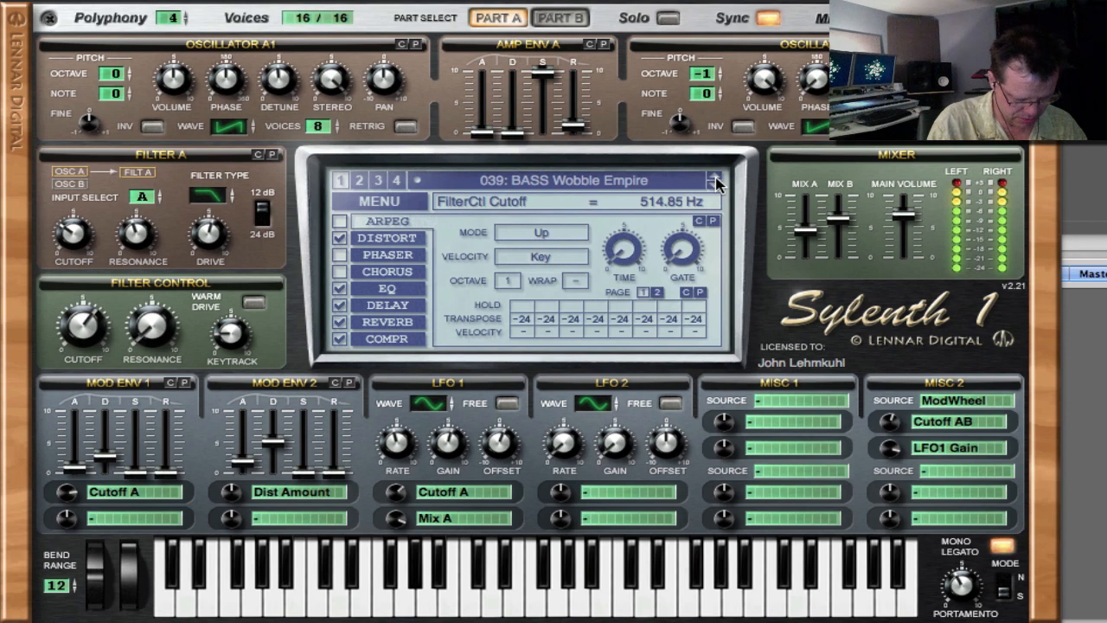
Load 041 BELL Lovely and Crushed, then 042 DRUM ARP HiHats 8 (MW).
click(716, 176)
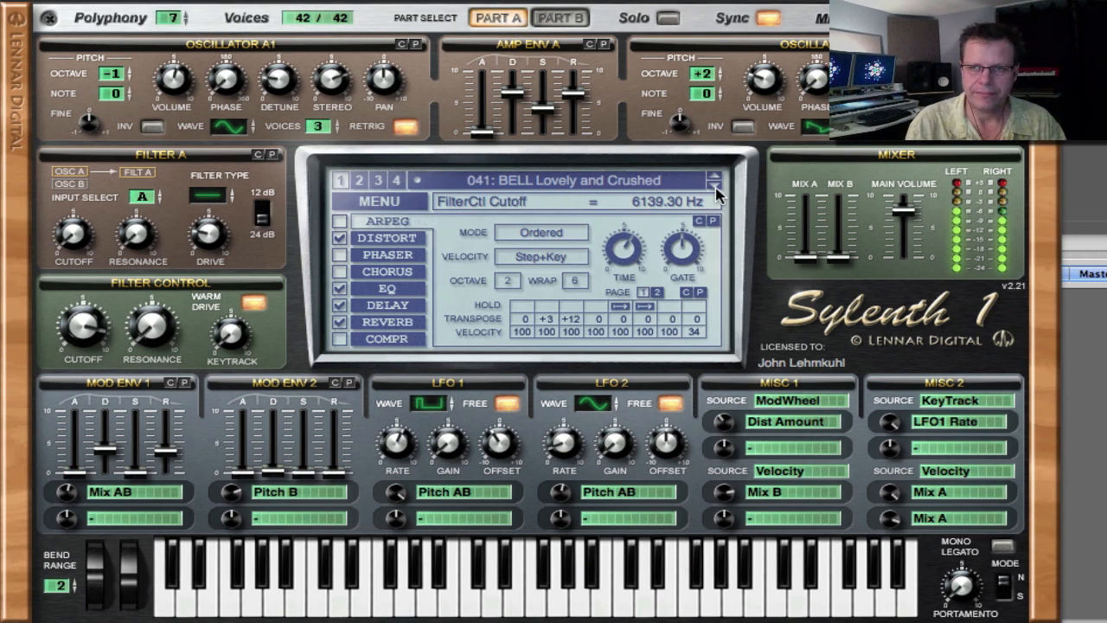
click(712, 175)
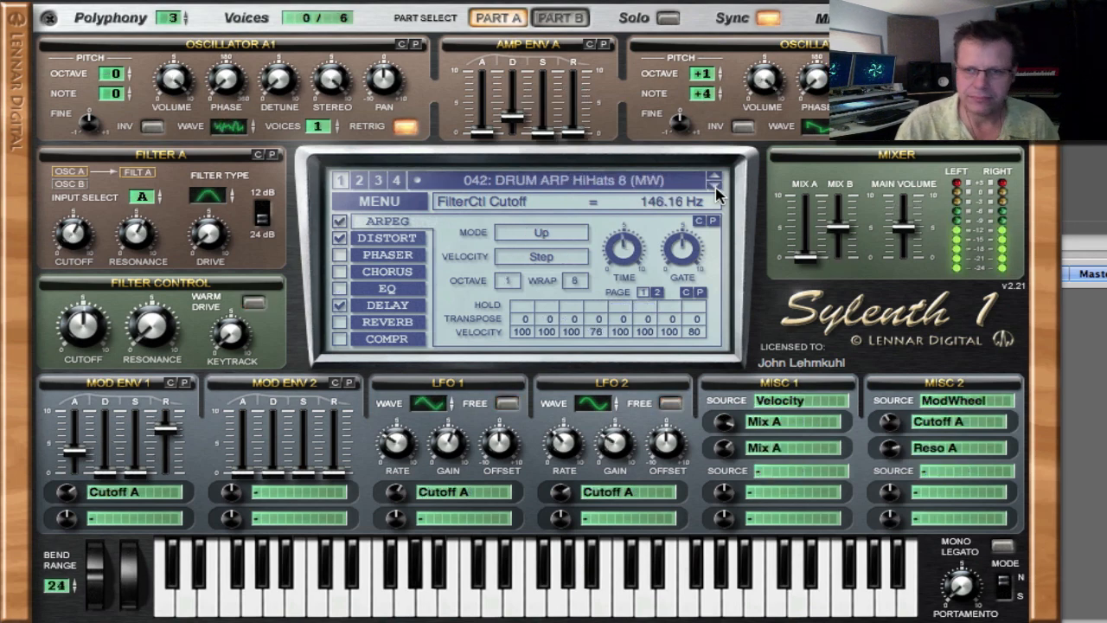
Play drum presets 043 HiHats 16 and 047 Snare Retro, then load 048 FX Dub Nuke FALL.
click(715, 176)
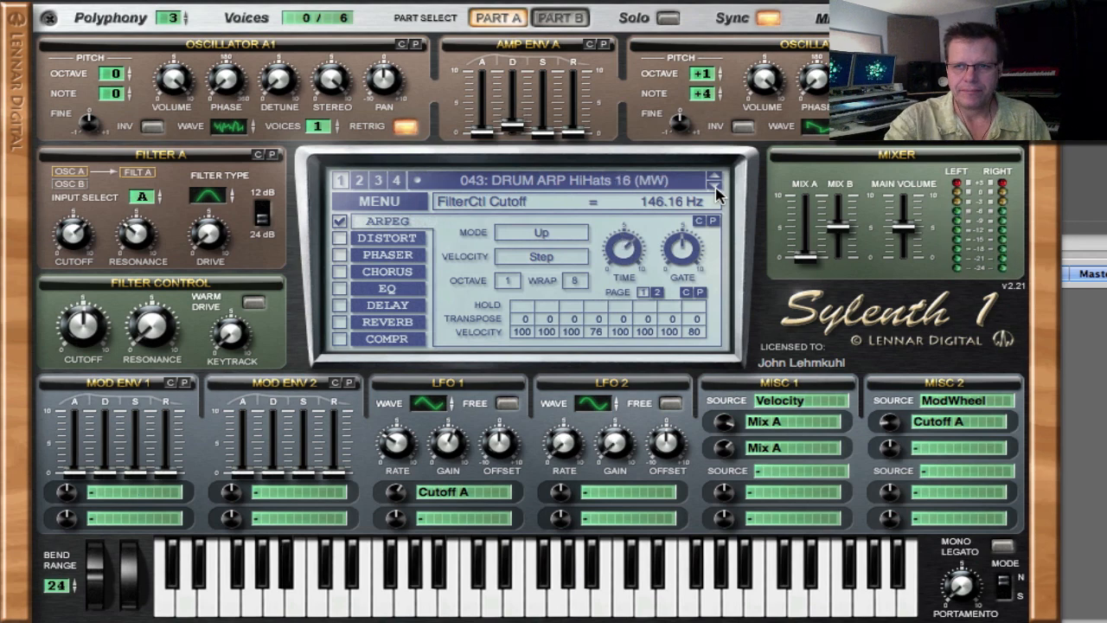
click(716, 182)
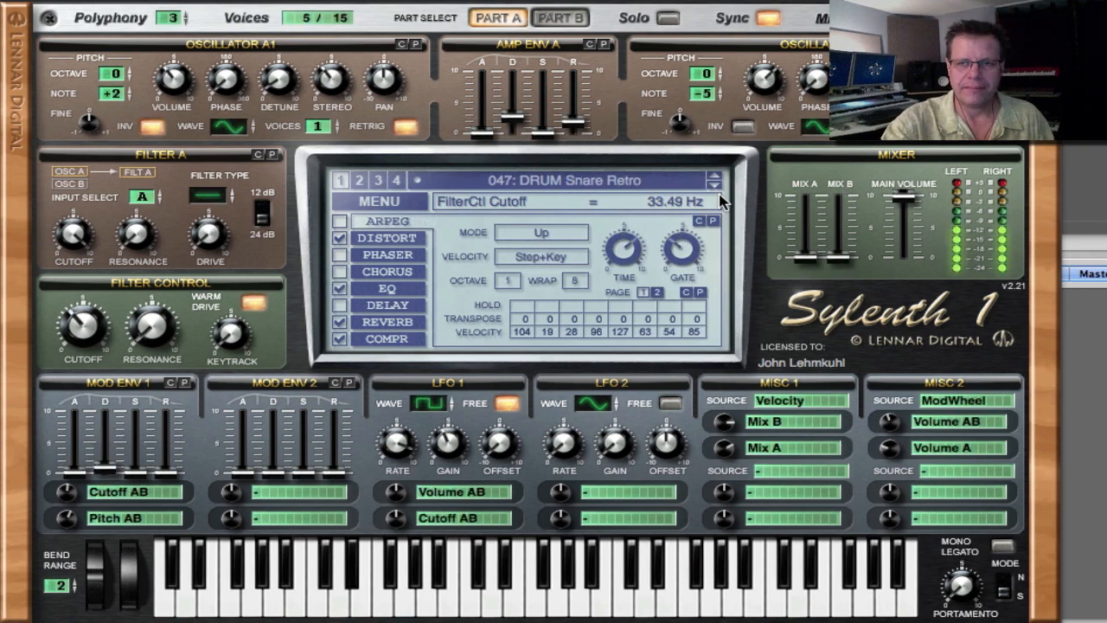
click(712, 175)
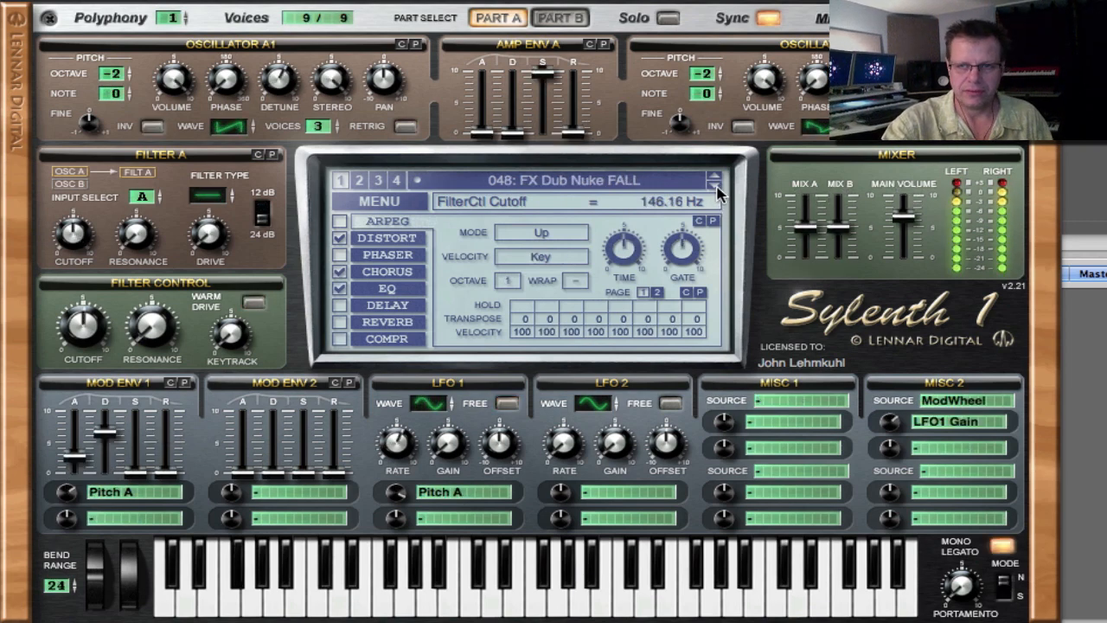
Step through FX presets 049 Noisy Swell & Sweep to 055 Wobble Dropper, reaching 056 LEAD Bombastick.
click(717, 175)
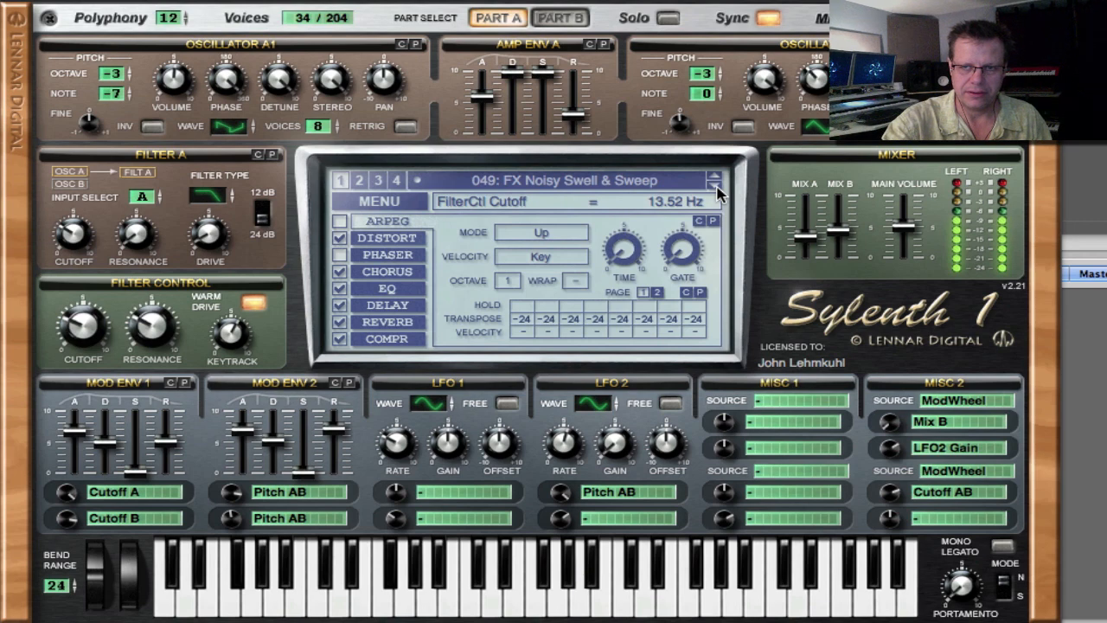
click(713, 174)
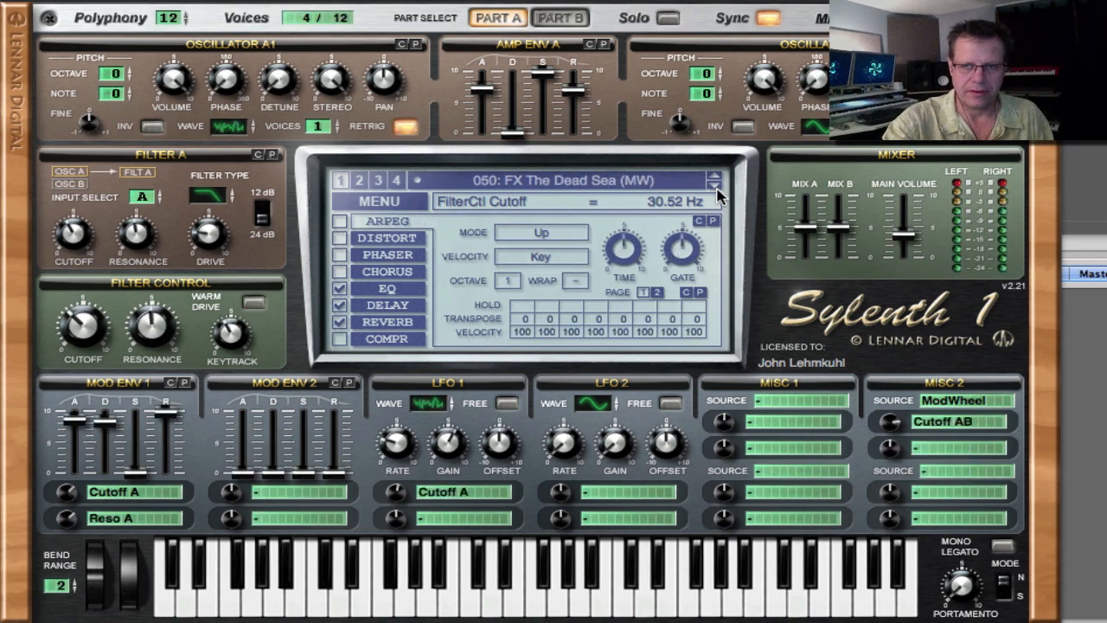
click(711, 176)
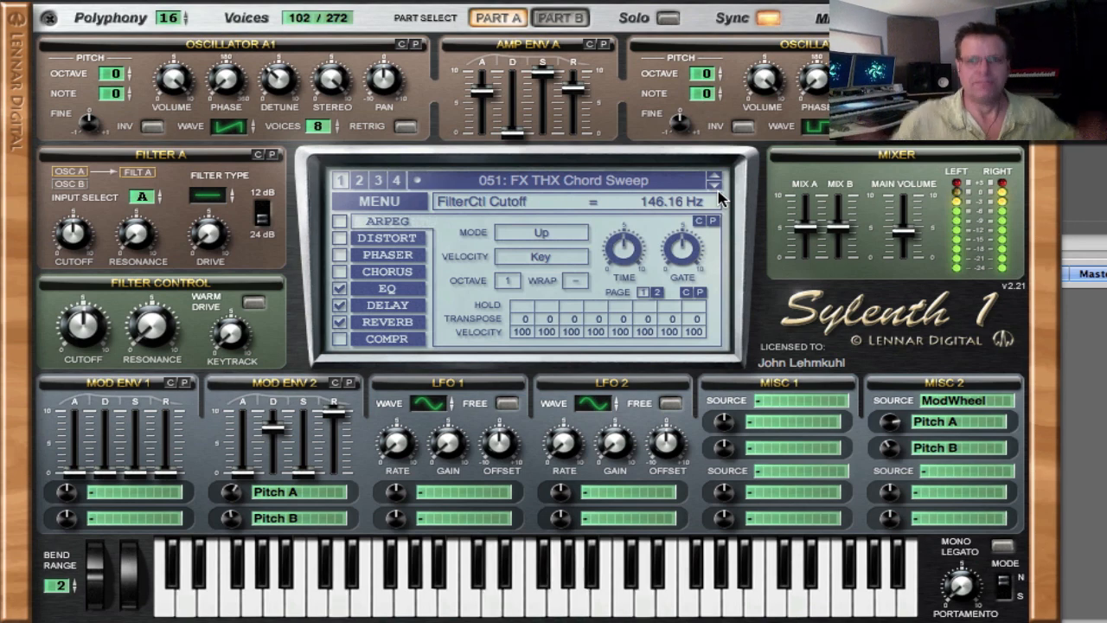
click(713, 176)
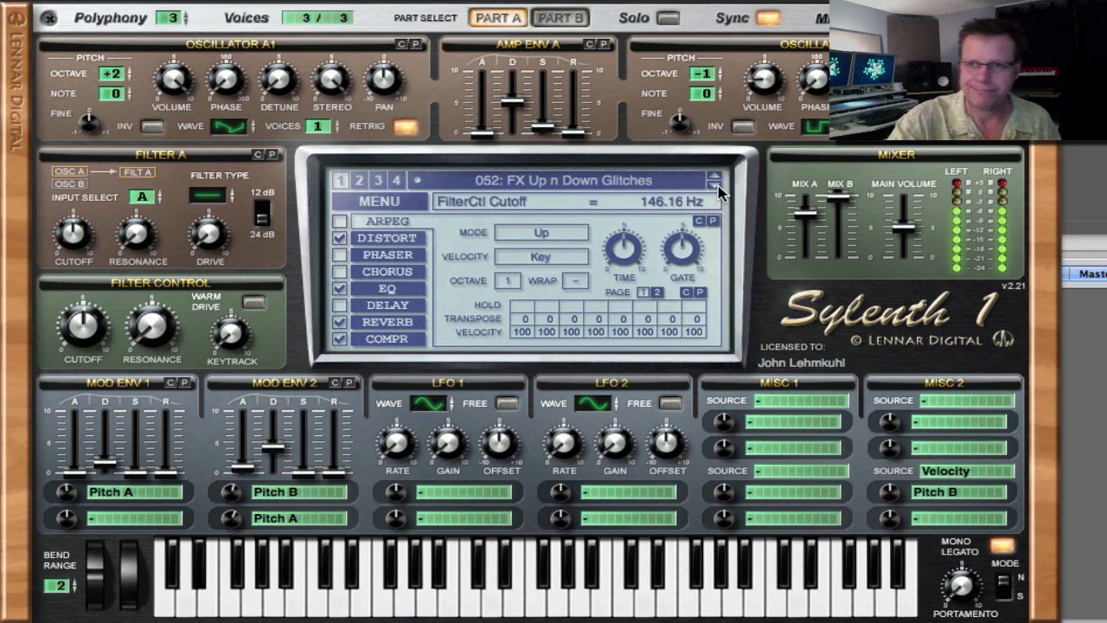
click(716, 175)
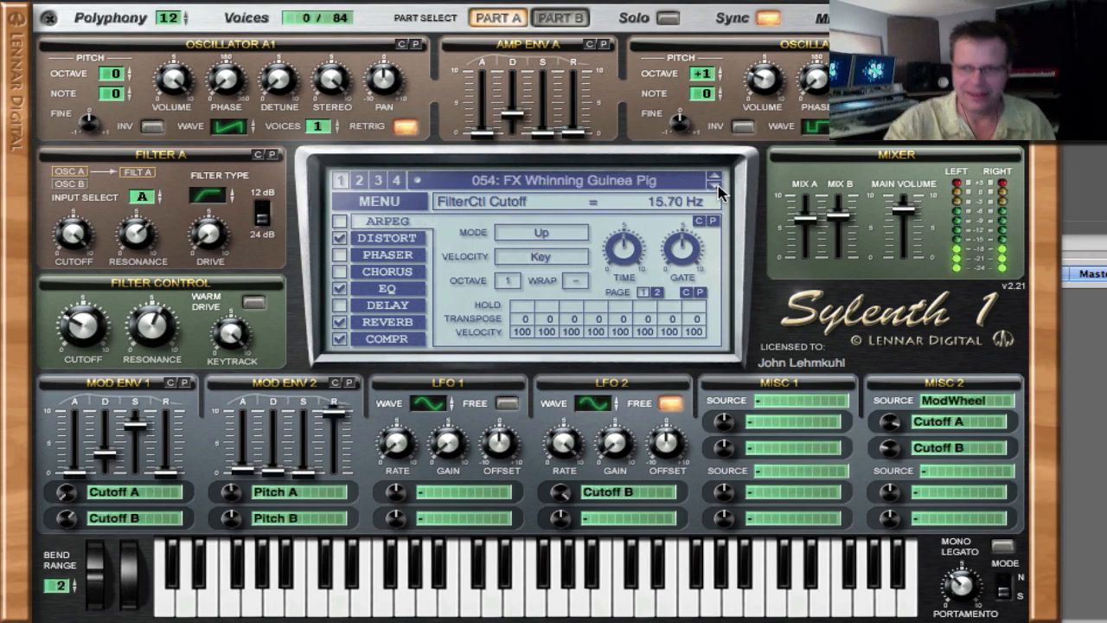
click(720, 192)
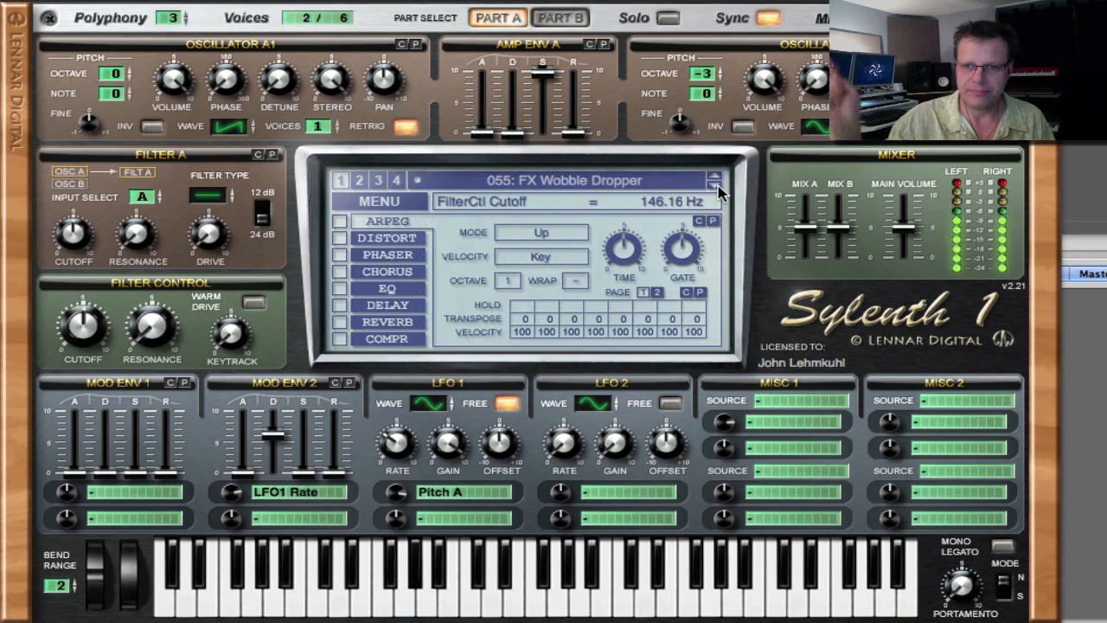
click(716, 176)
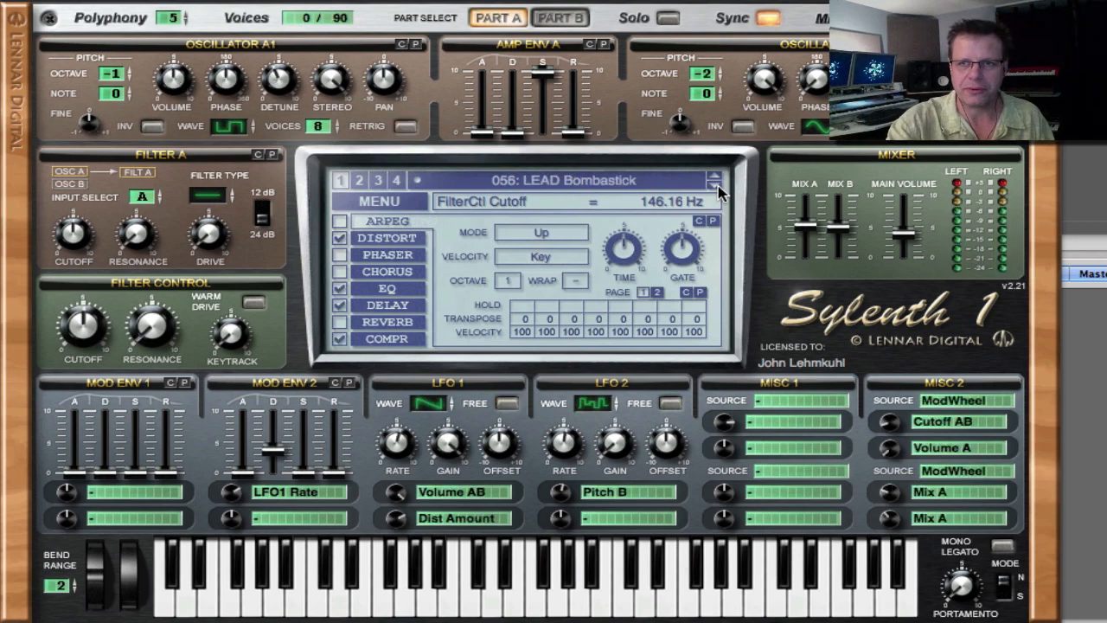
Step through and play the first LEAD presets, starting from Rezzo Mangler.
click(713, 175)
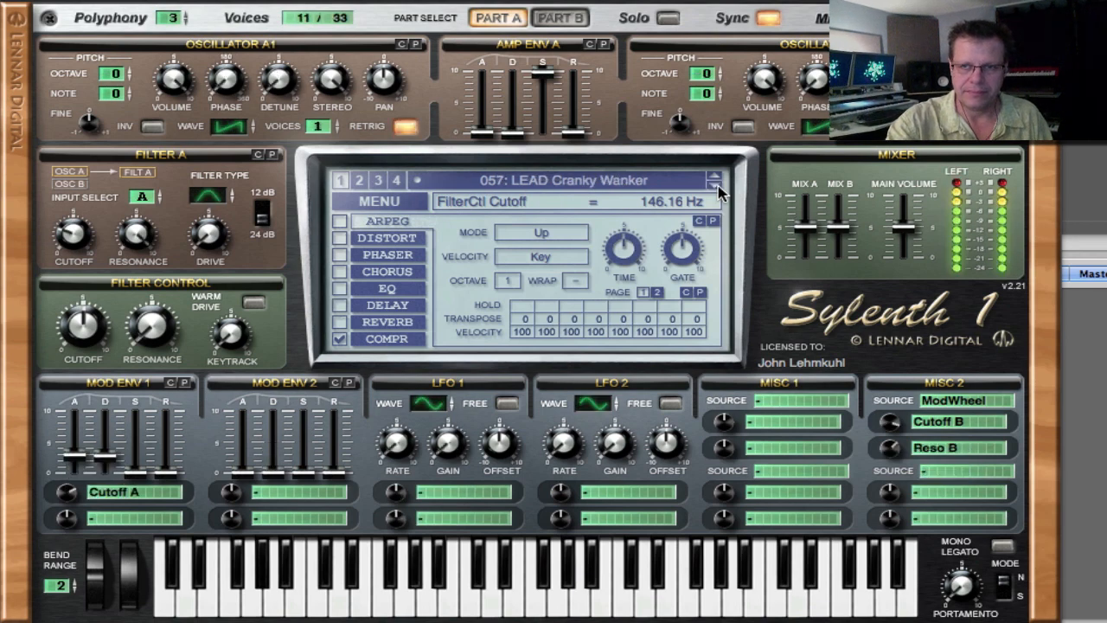
click(714, 187)
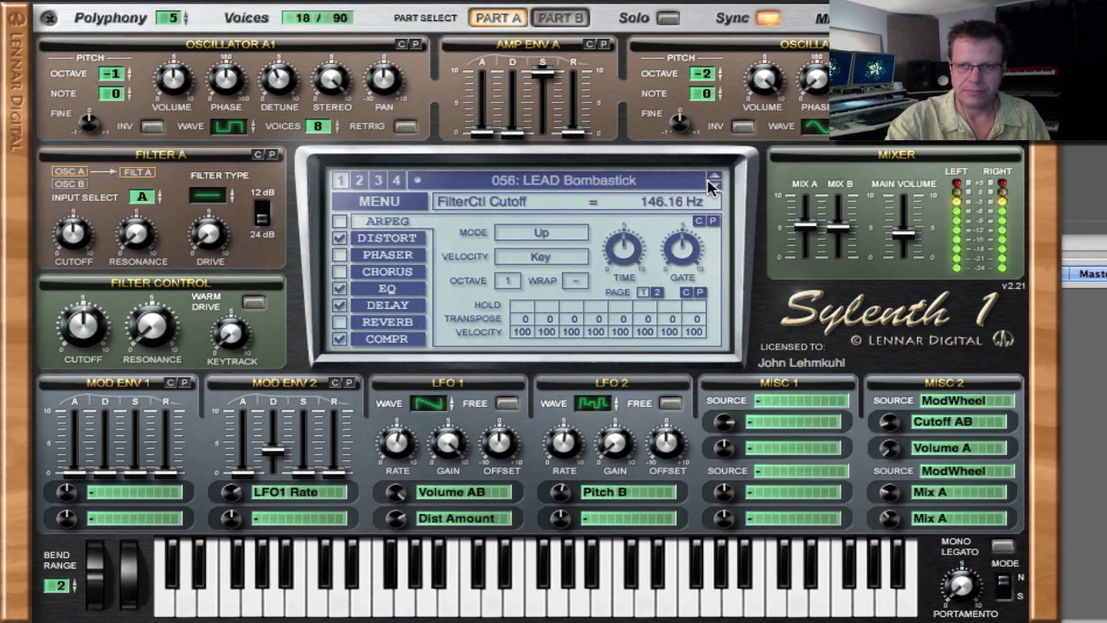
click(712, 176)
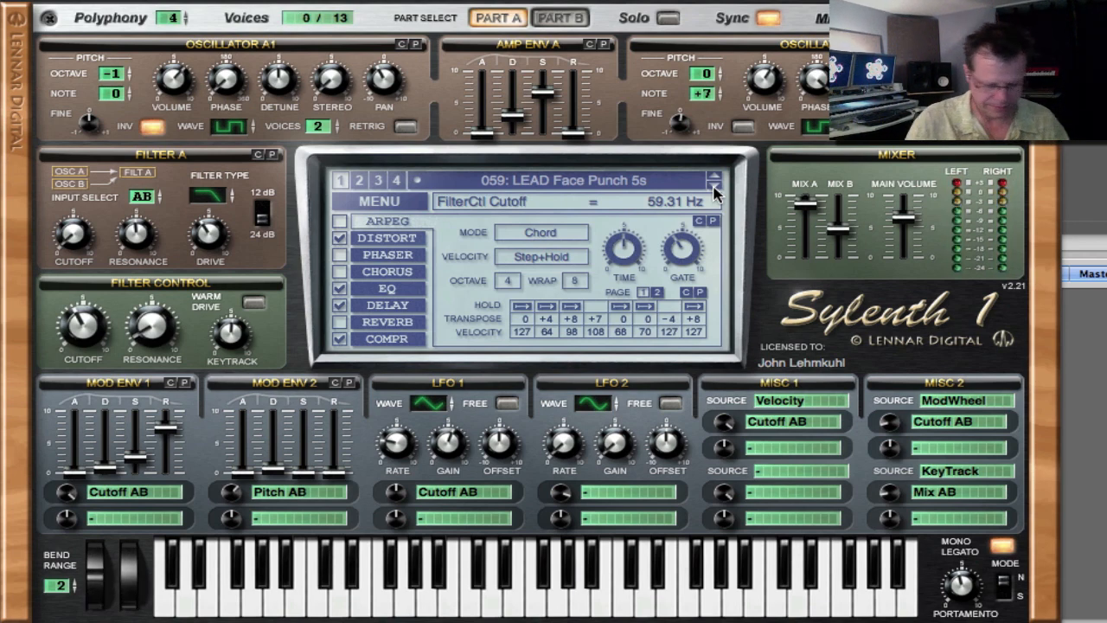
click(713, 175)
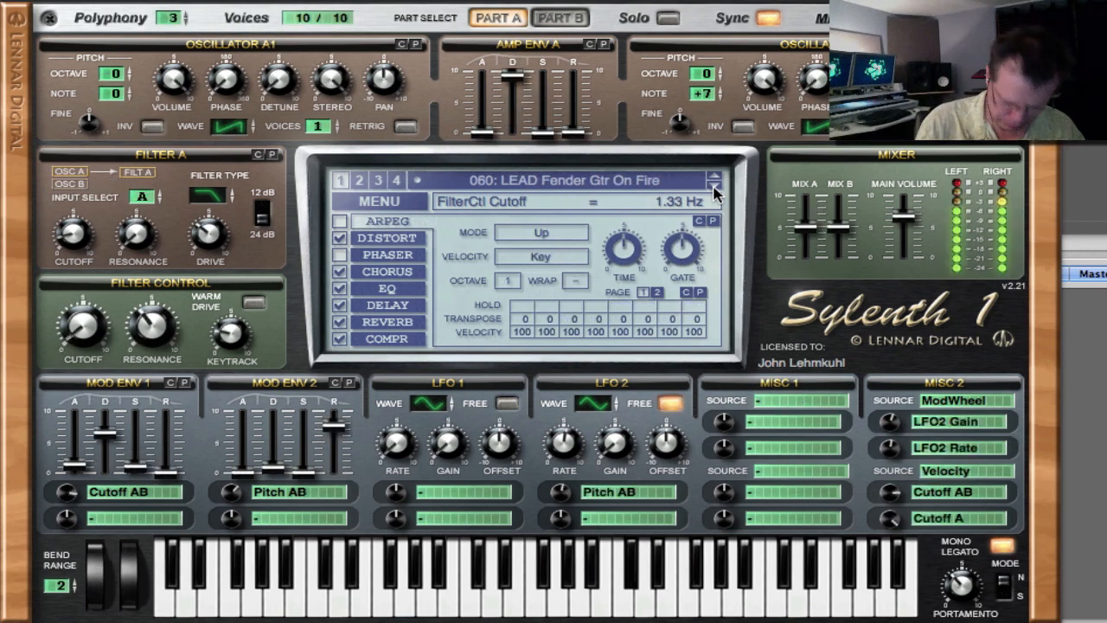
click(715, 176)
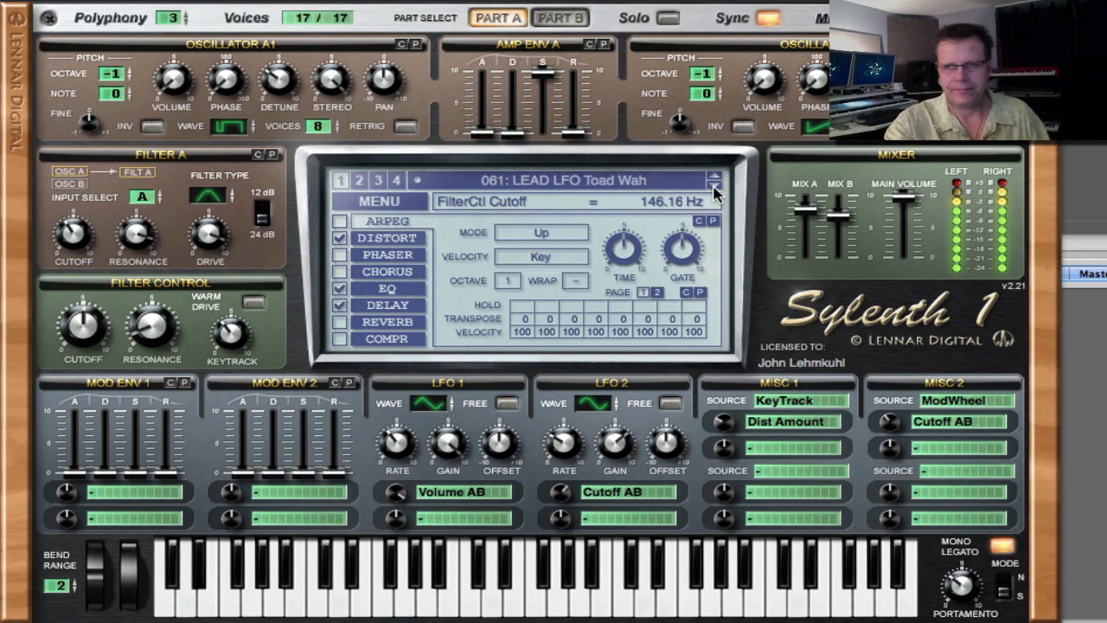
click(560, 18)
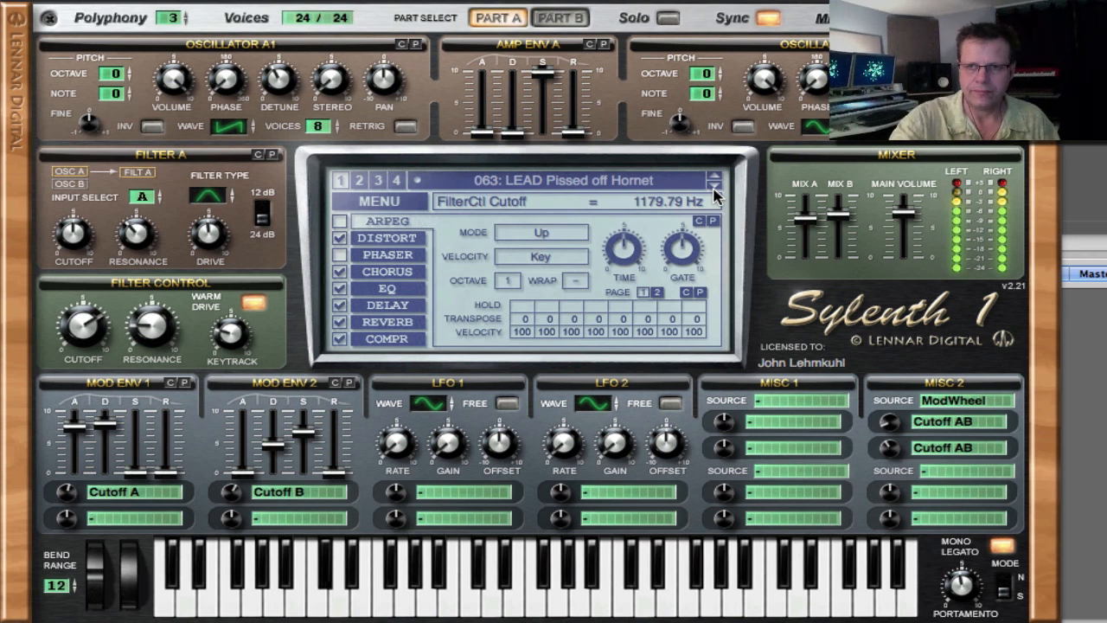
click(712, 187)
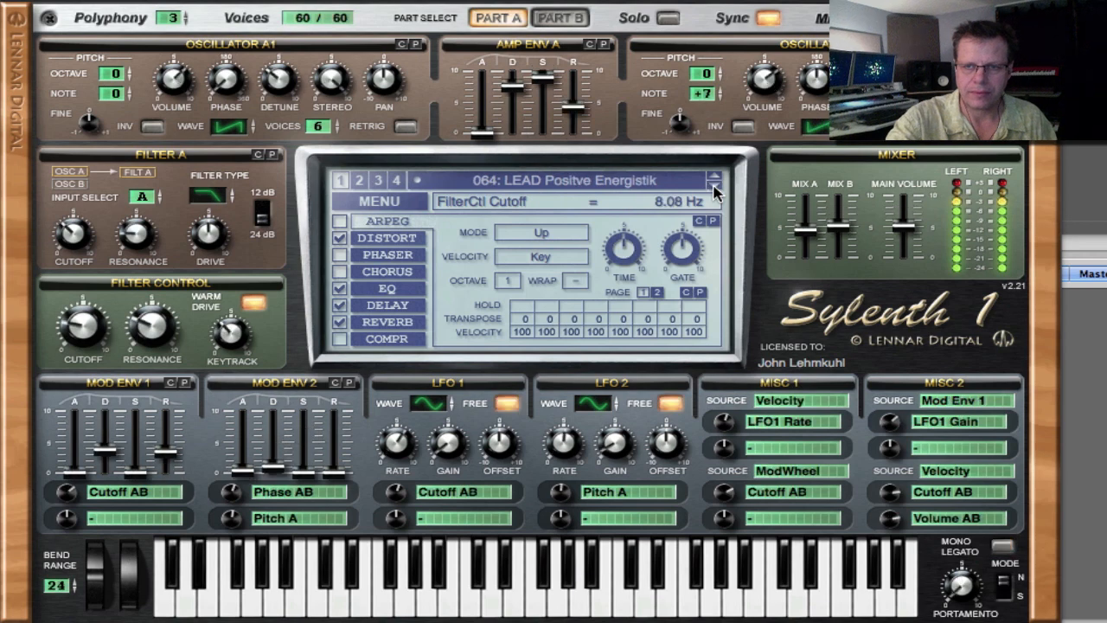
Play the remaining LEAD presets through 069 Yer LFO is Leaking Somethin, reaching 070: PAD HiRez Skannerz.
click(713, 176)
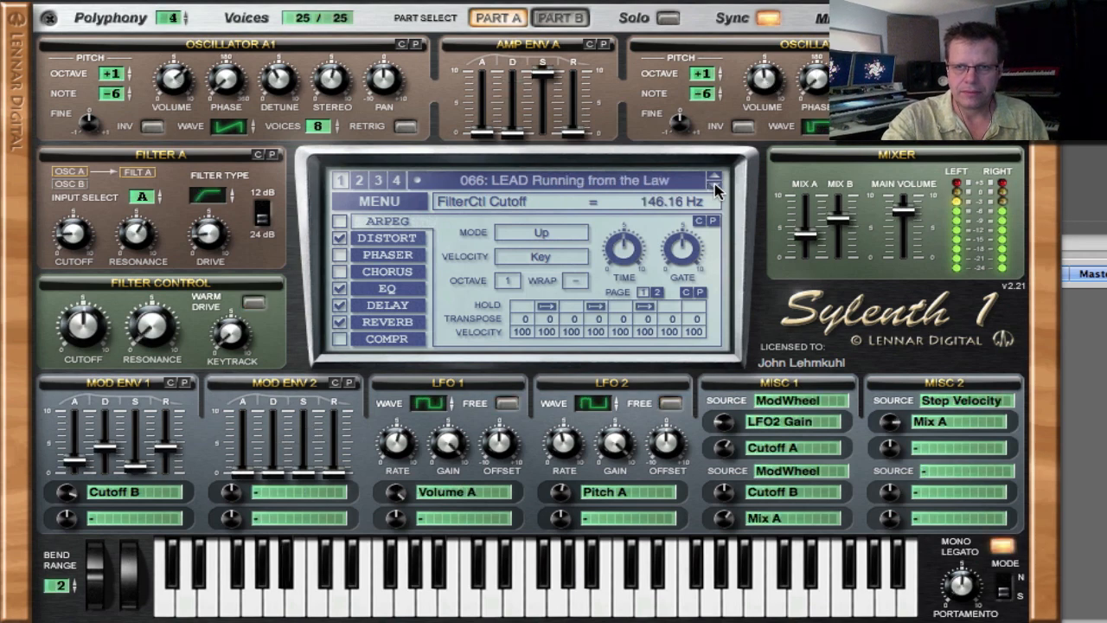
click(715, 181)
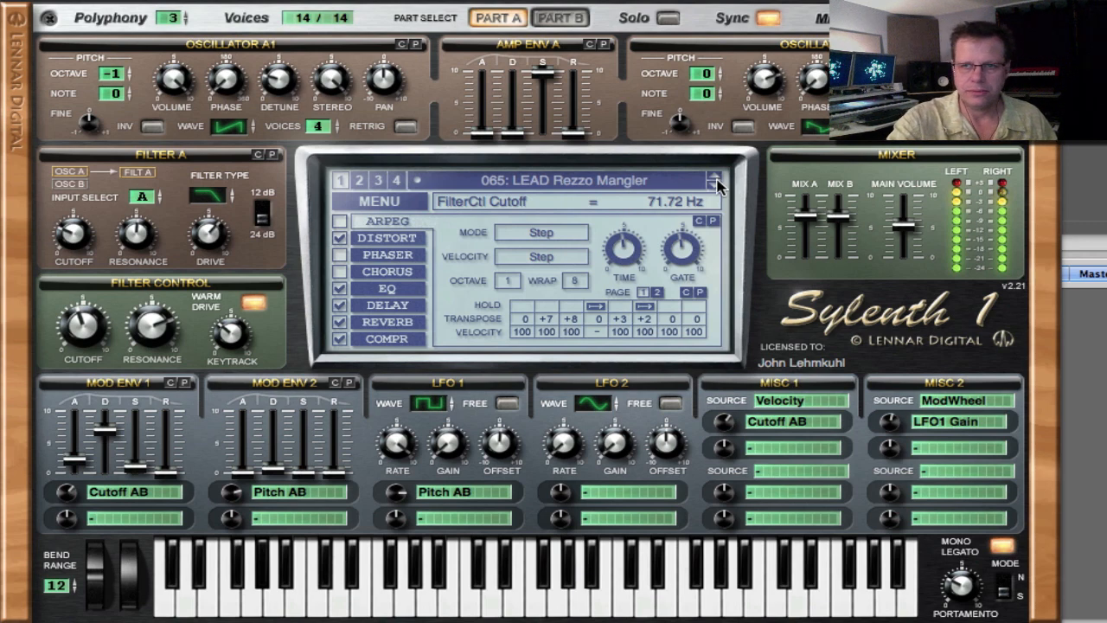
click(716, 177)
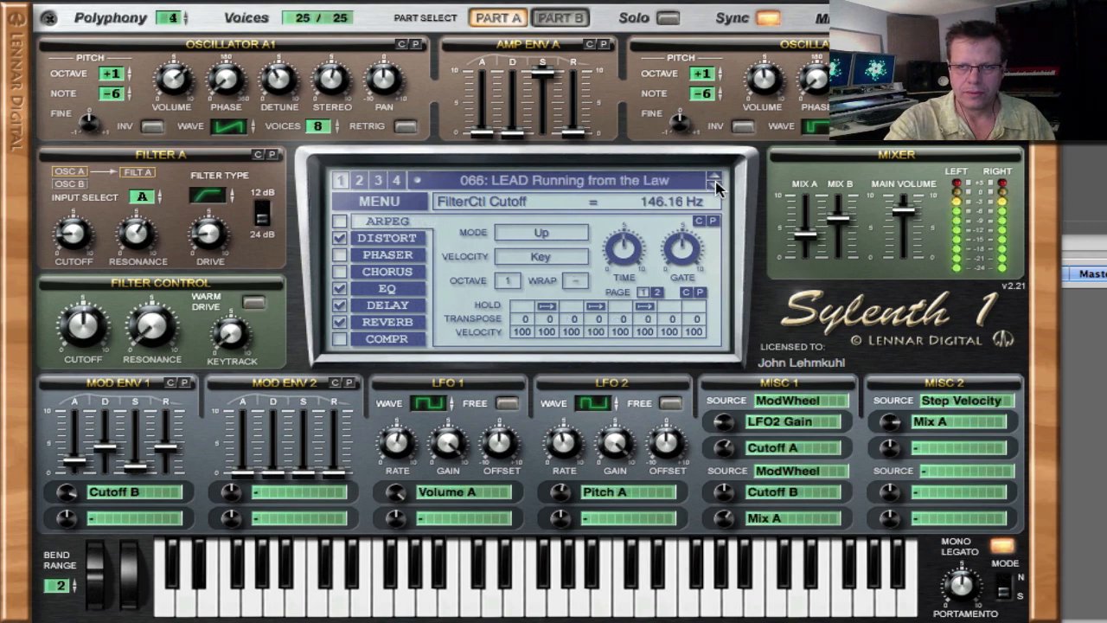
click(719, 180)
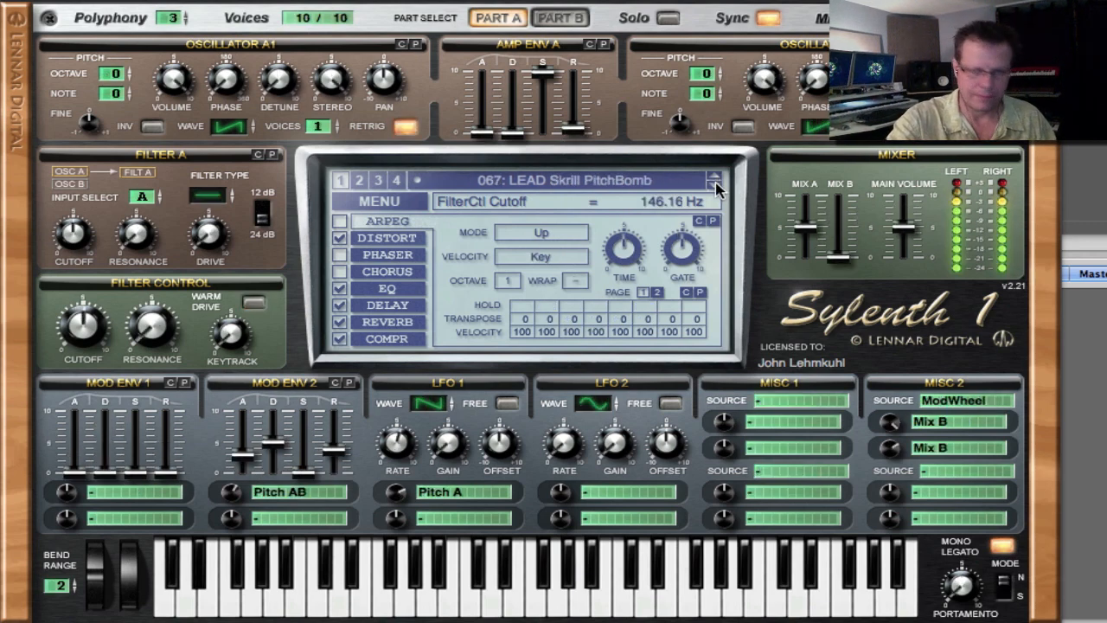
click(715, 186)
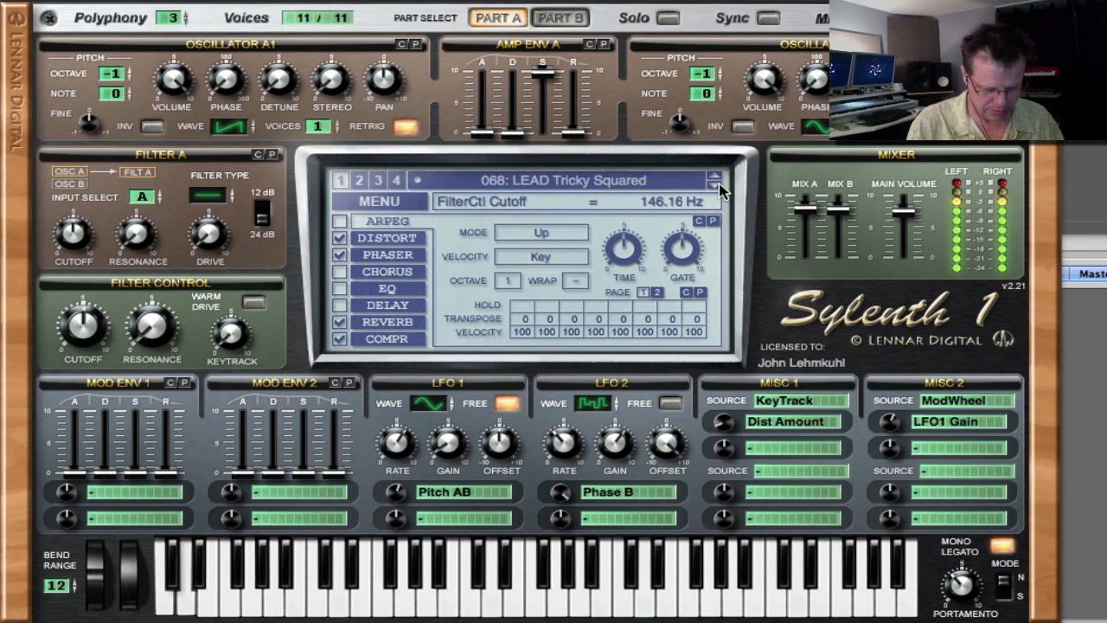
click(712, 180)
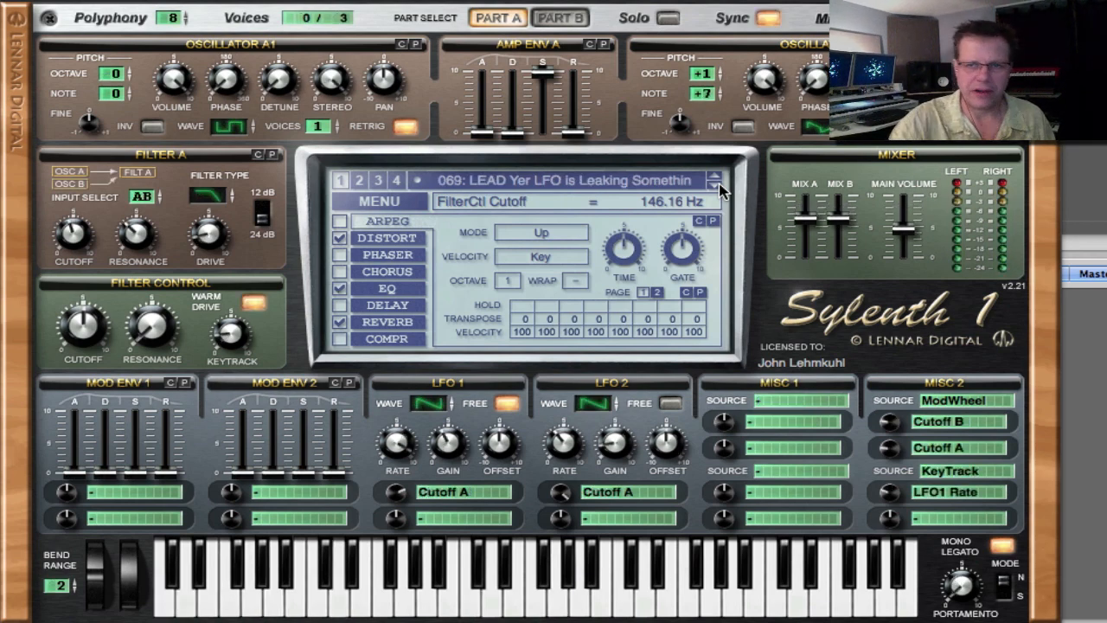
click(505, 588)
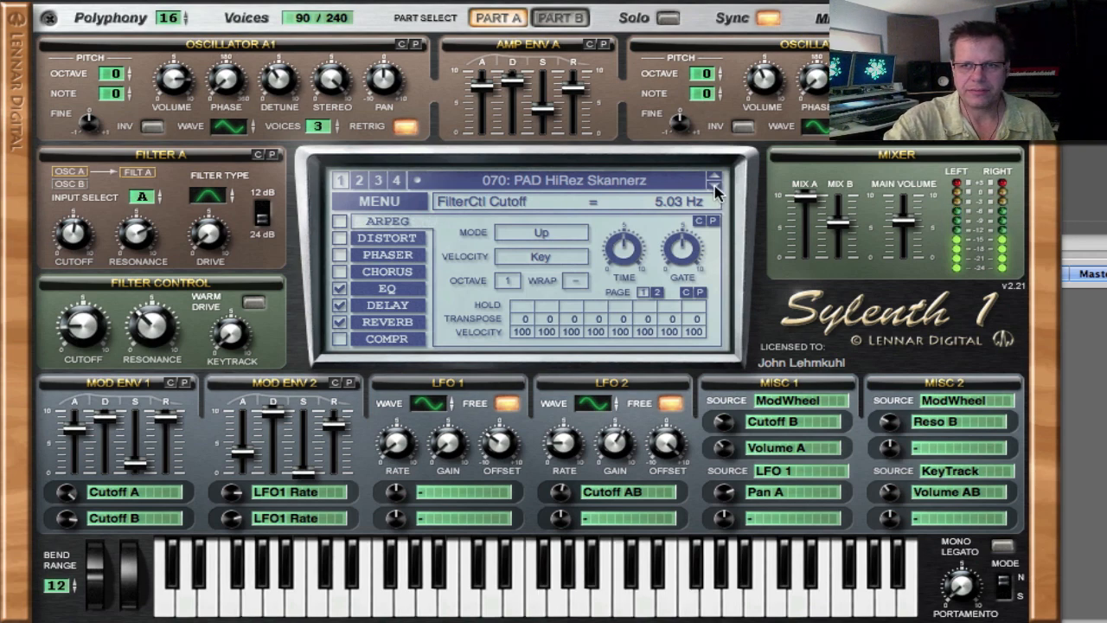
Play PAD presets 071 Lost in the Light to 075 Tidal Surge, landing on 076: SYNTH 16th Phased Pulser.
click(716, 175)
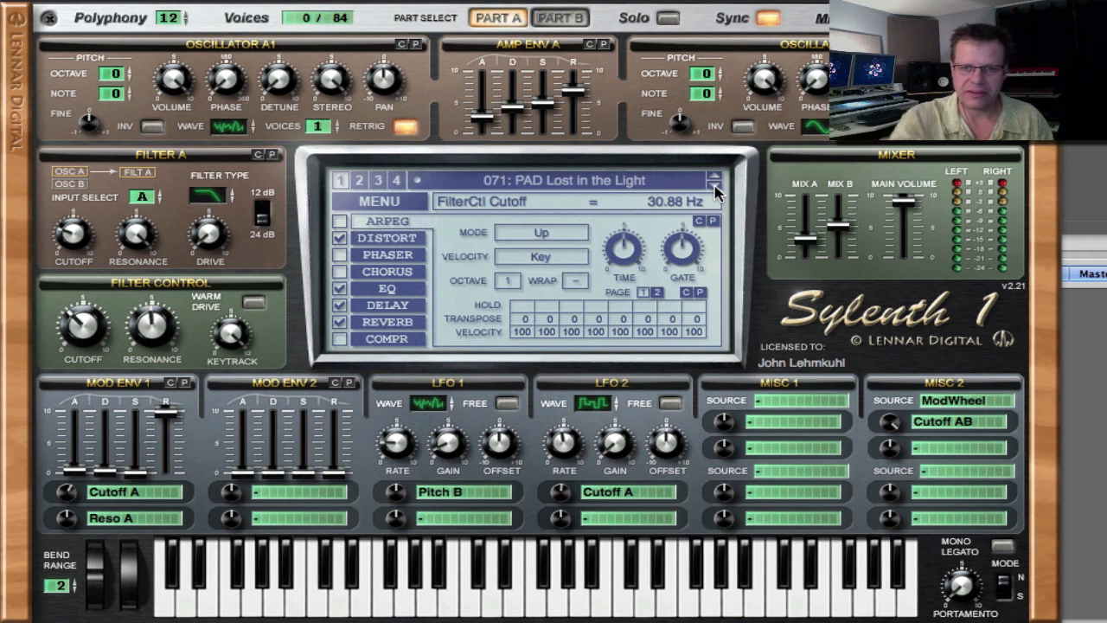
mouse_move(247, 363)
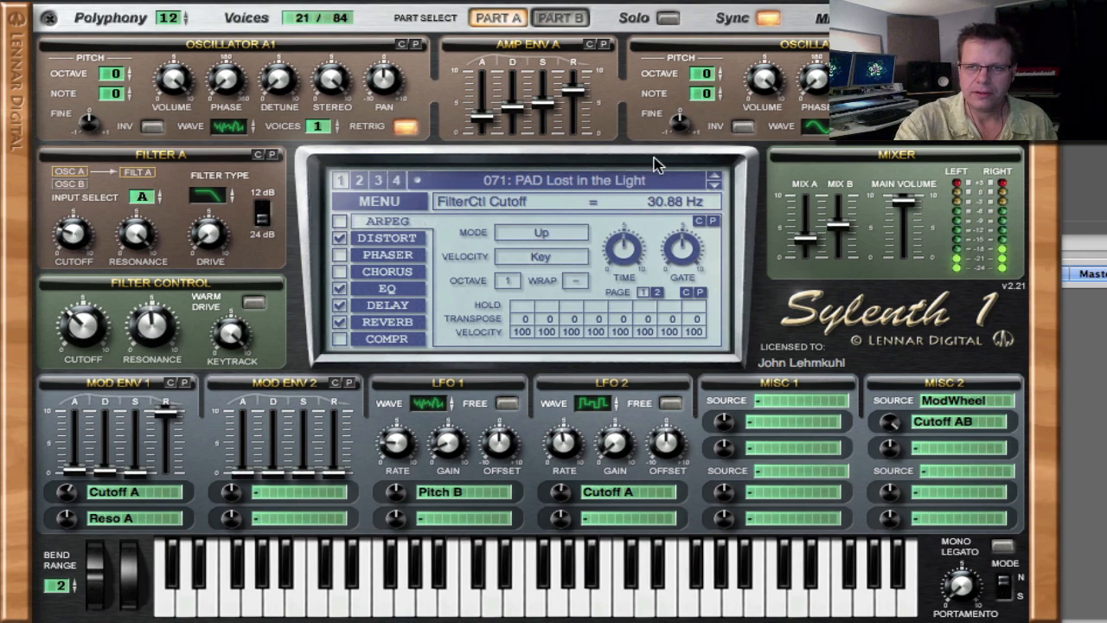
click(715, 175)
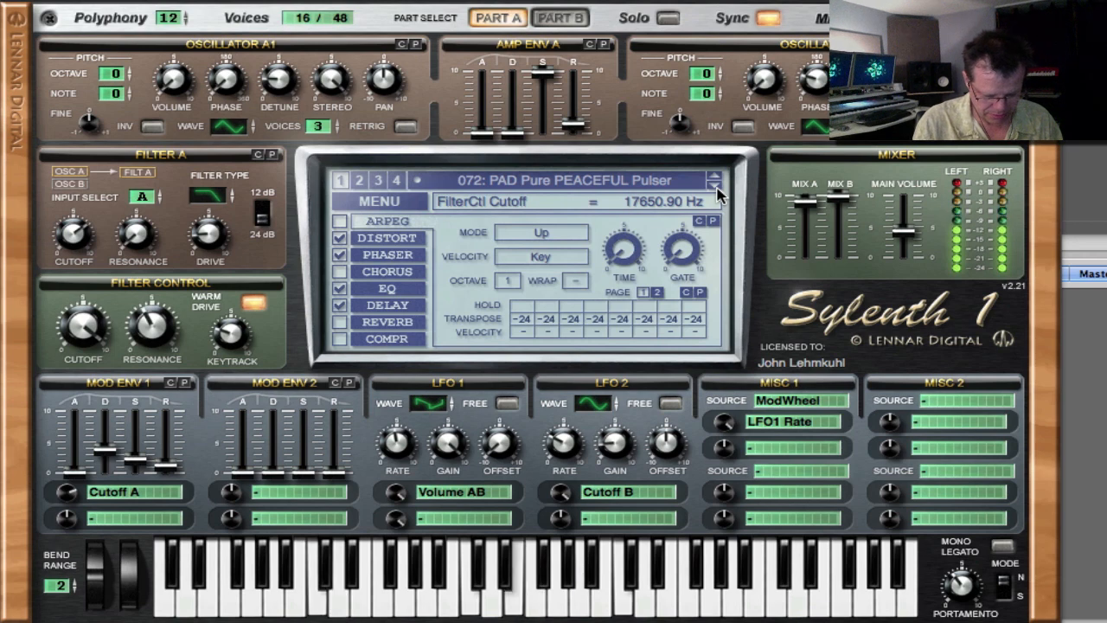
click(717, 176)
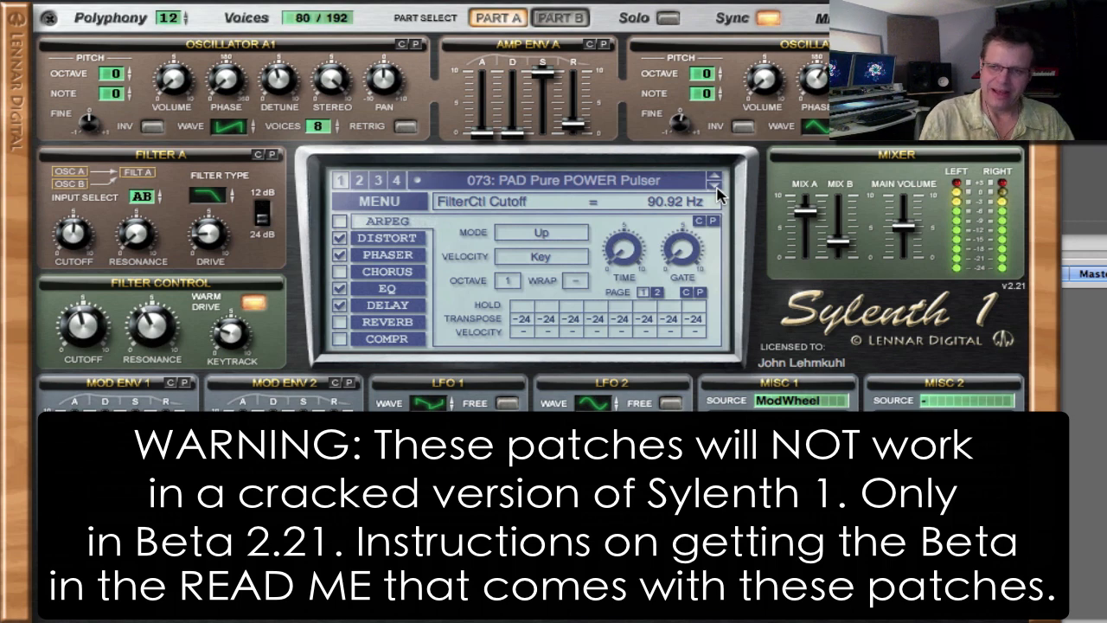
click(715, 187)
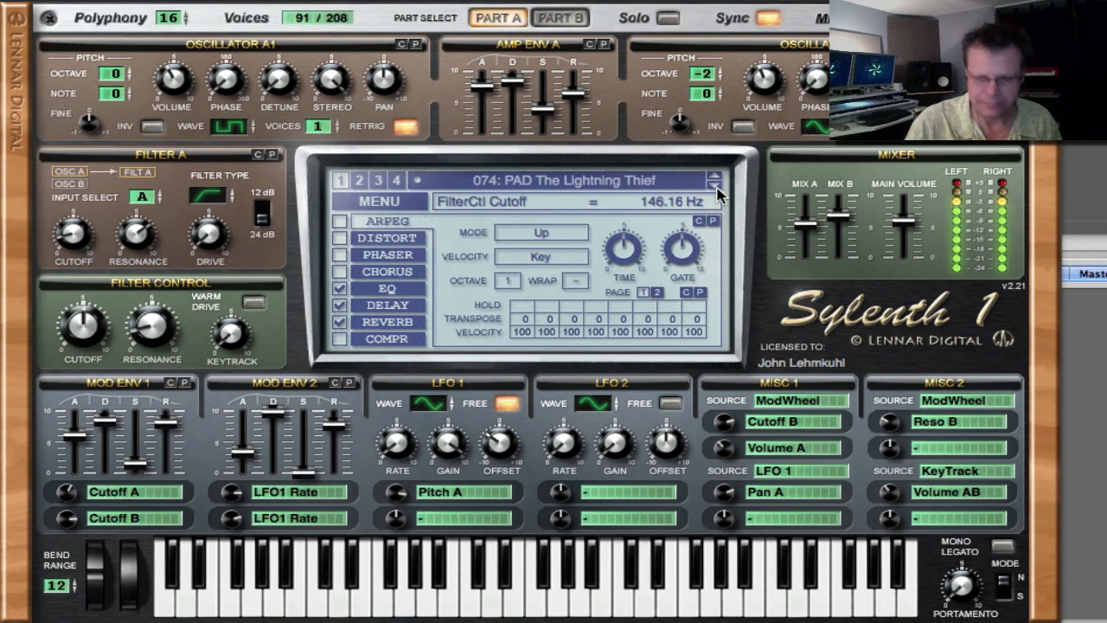
click(714, 187)
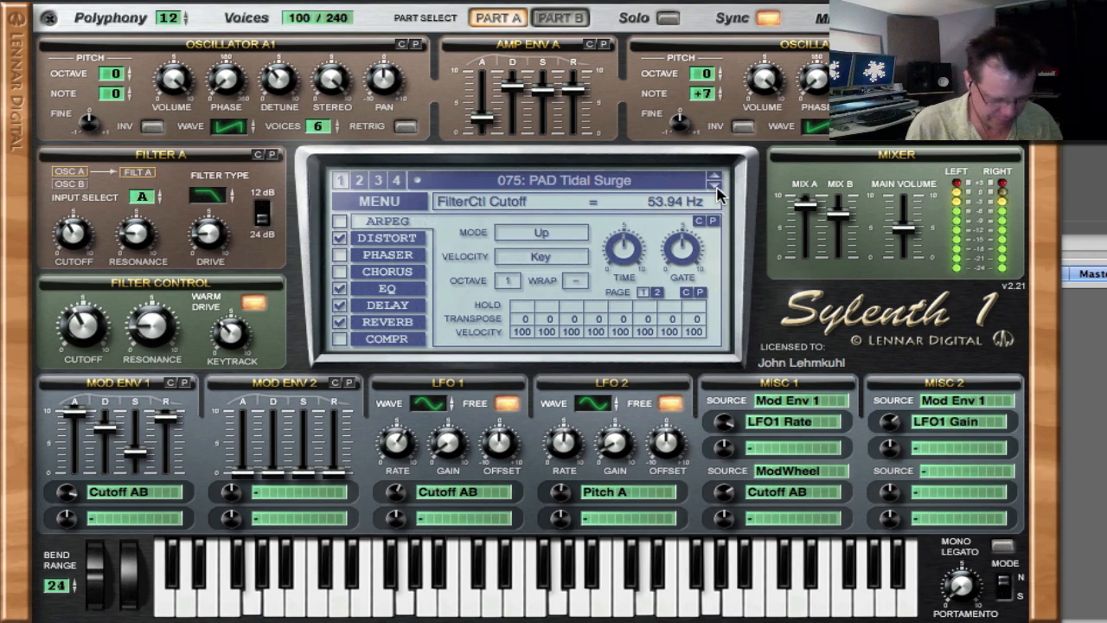
click(713, 186)
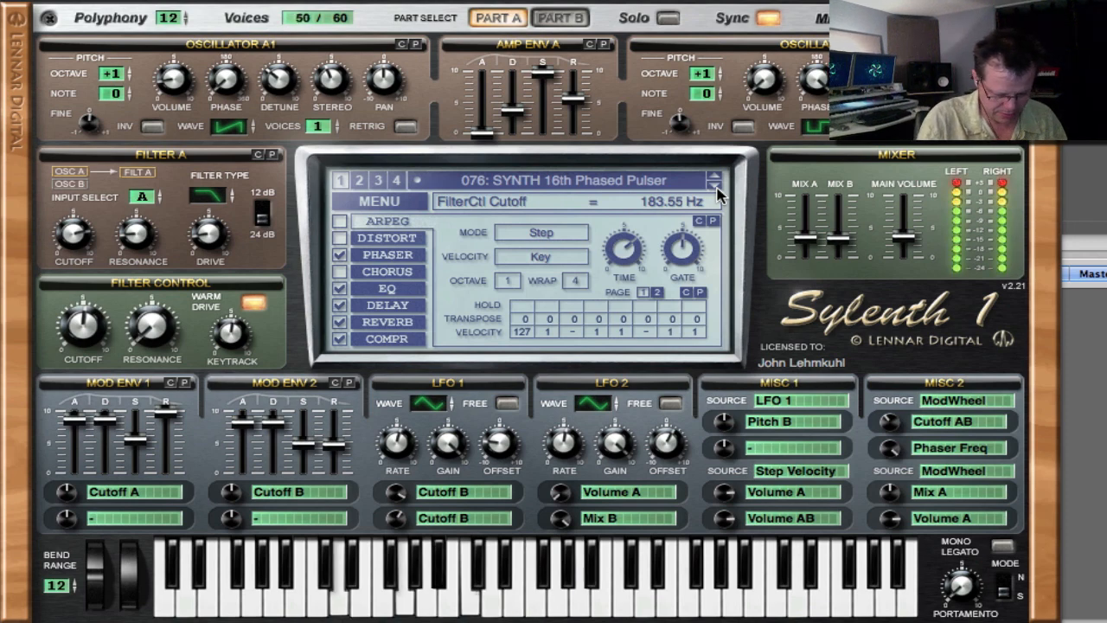
Play SYNTH presets Acid Rain, Dirty Chords, FAST SAWz and Homless 80's, reaching 085: zTut Basic Bass.
click(713, 188)
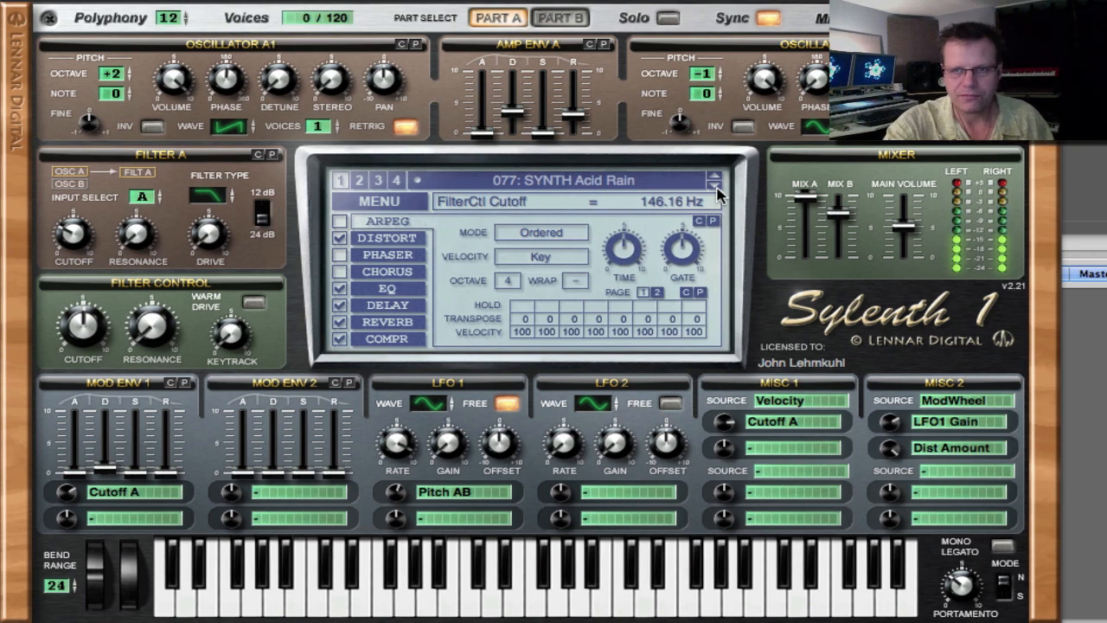
click(715, 192)
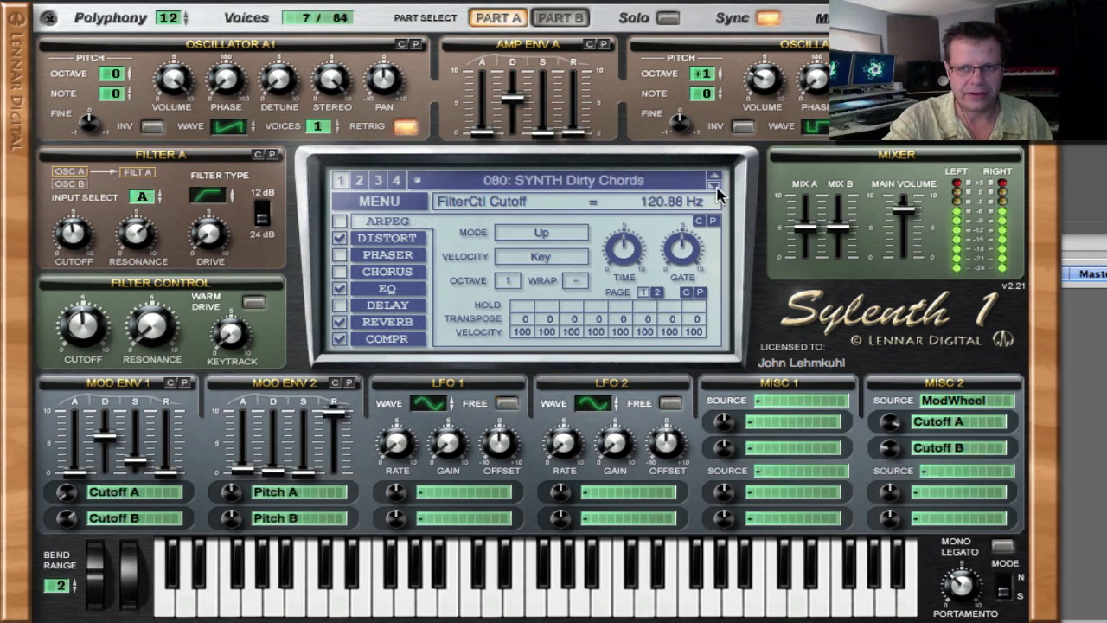
click(712, 176)
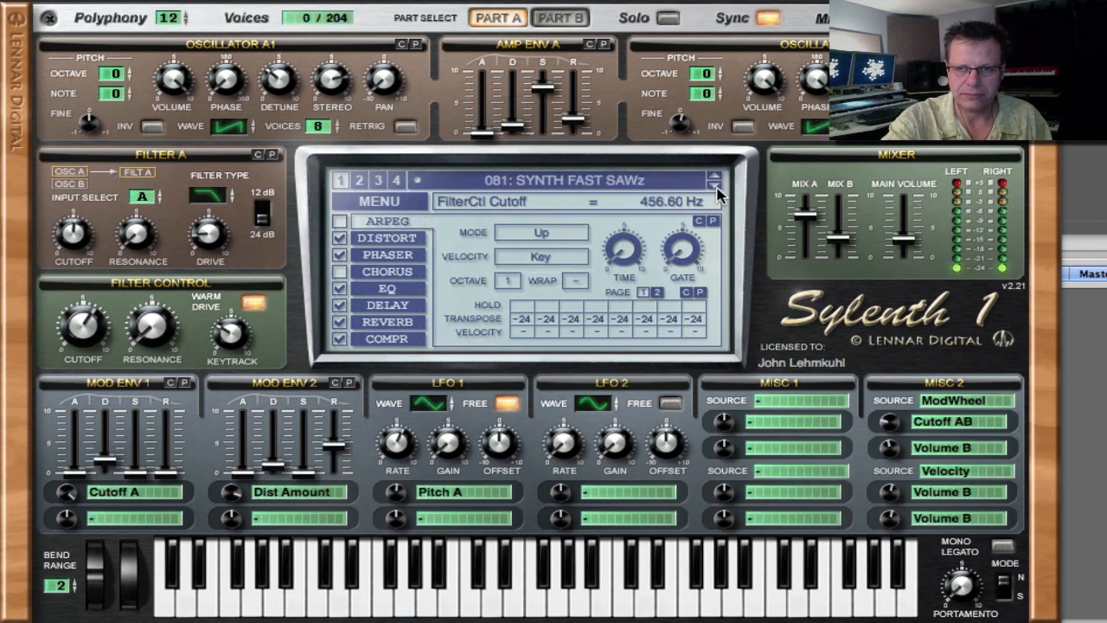
click(711, 187)
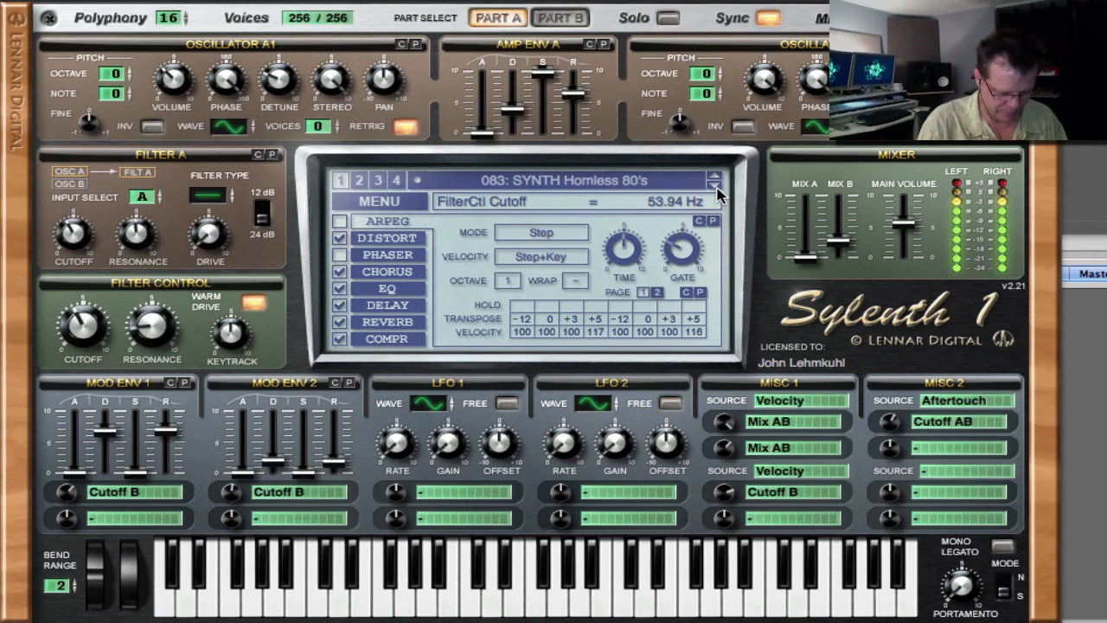
click(714, 189)
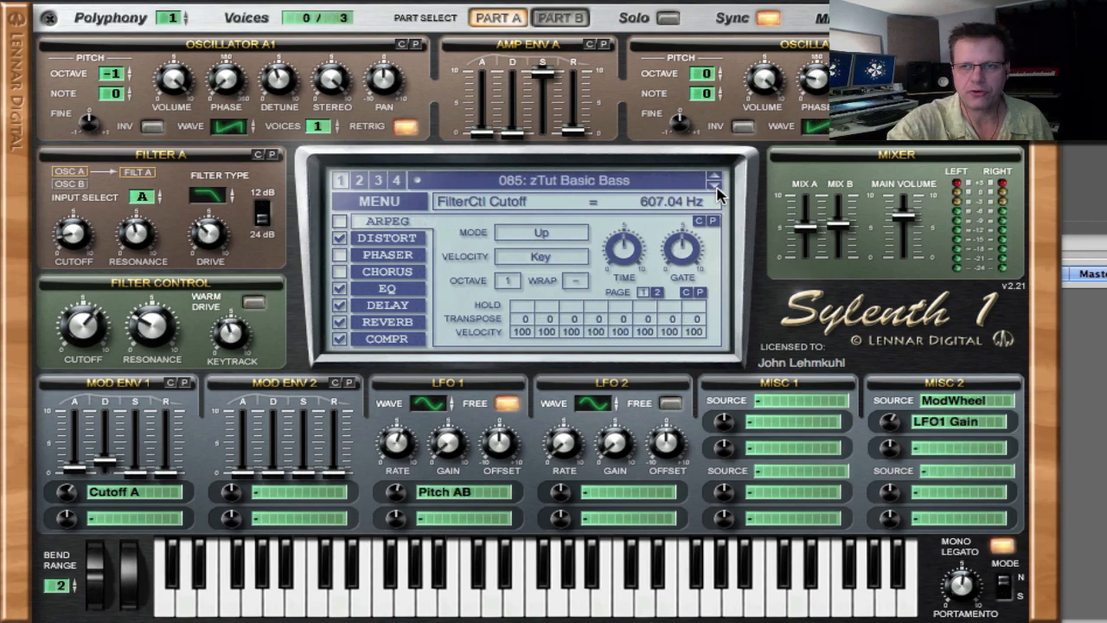
Move to empty slot 092 and review the credit and licence entries in the patch list.
click(716, 176)
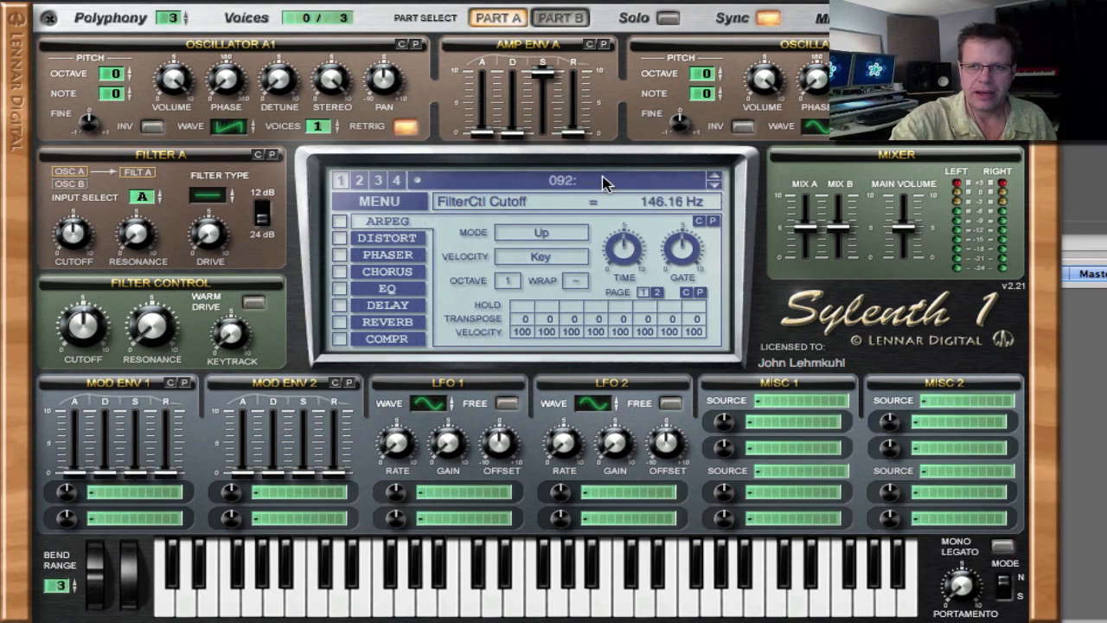
click(579, 181)
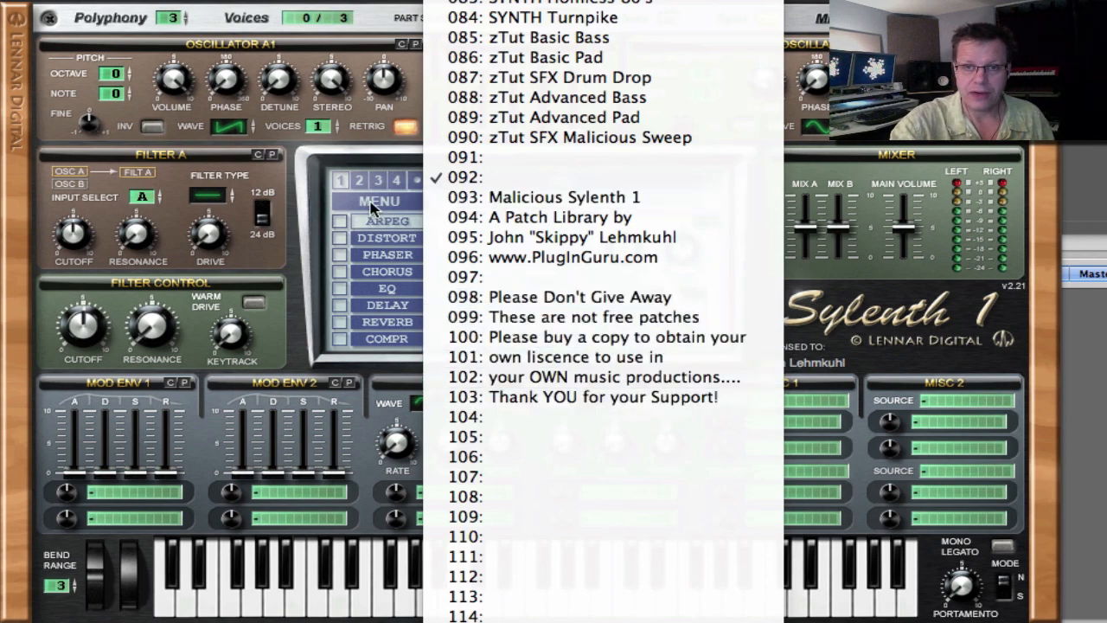
mouse_move(349, 216)
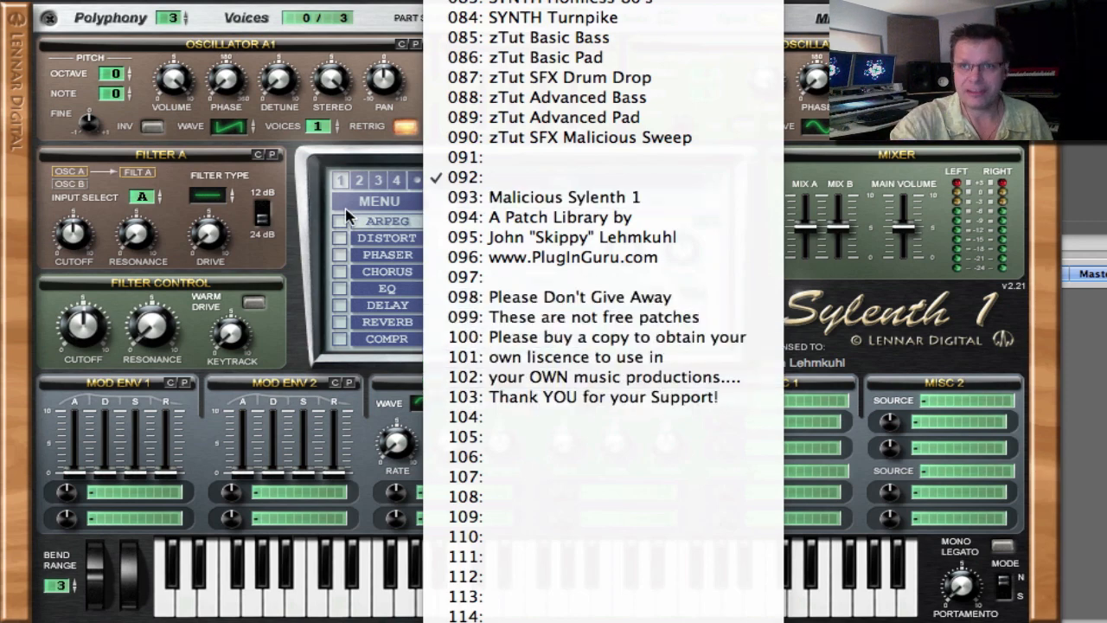
click(464, 177)
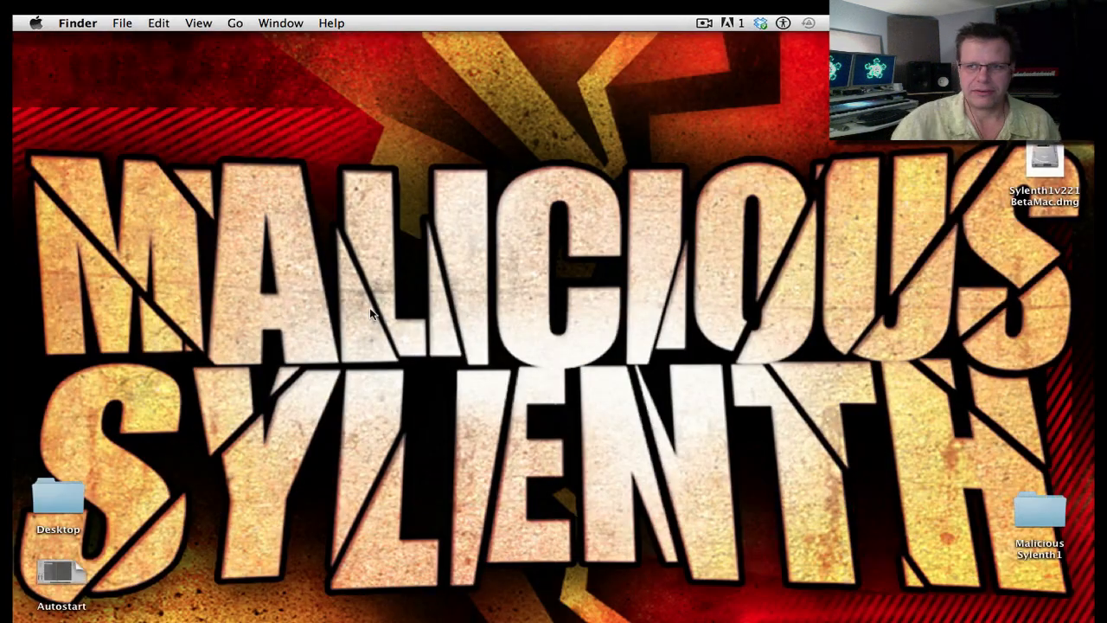
mouse_move(834, 519)
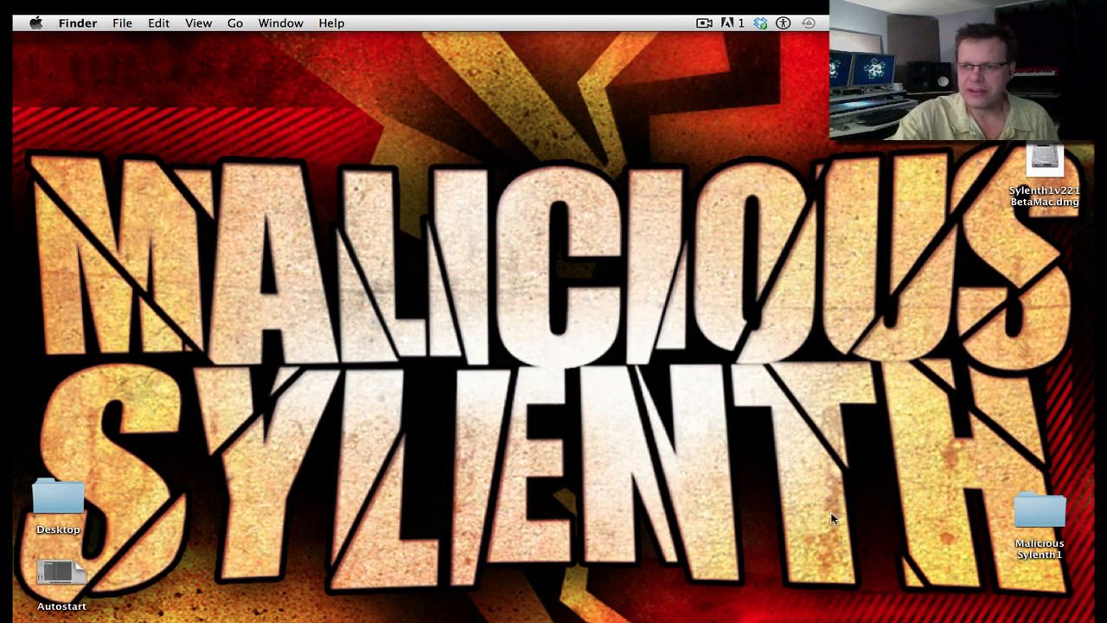
Open the Malicious Sylenth1 folder and select the PlugInGuru BLANK BANK.fxb file.
double_click(1041, 510)
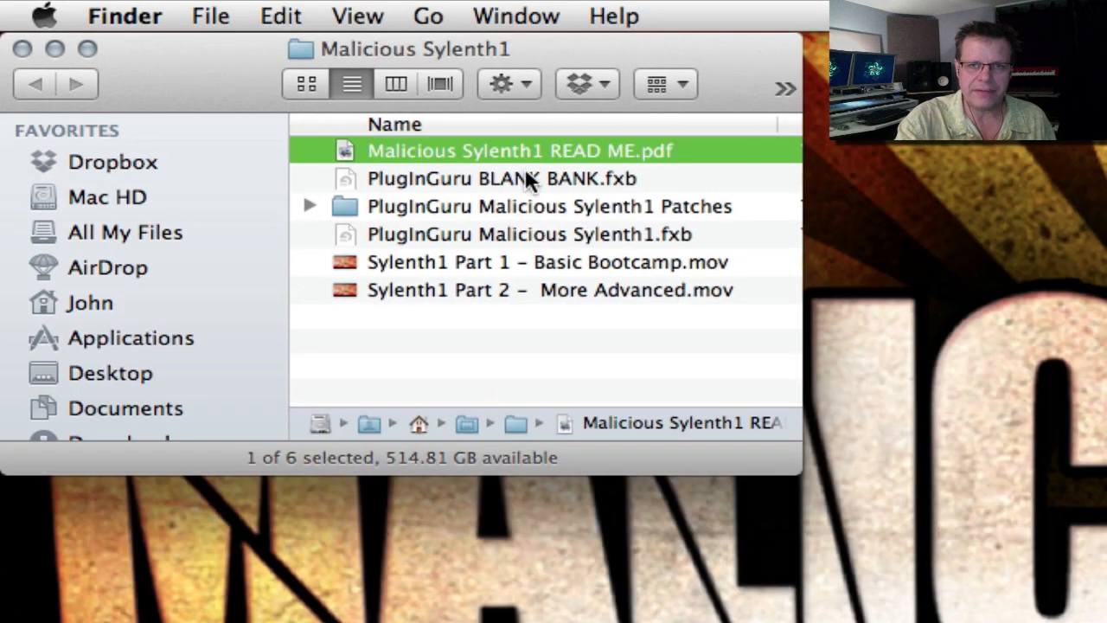
click(500, 178)
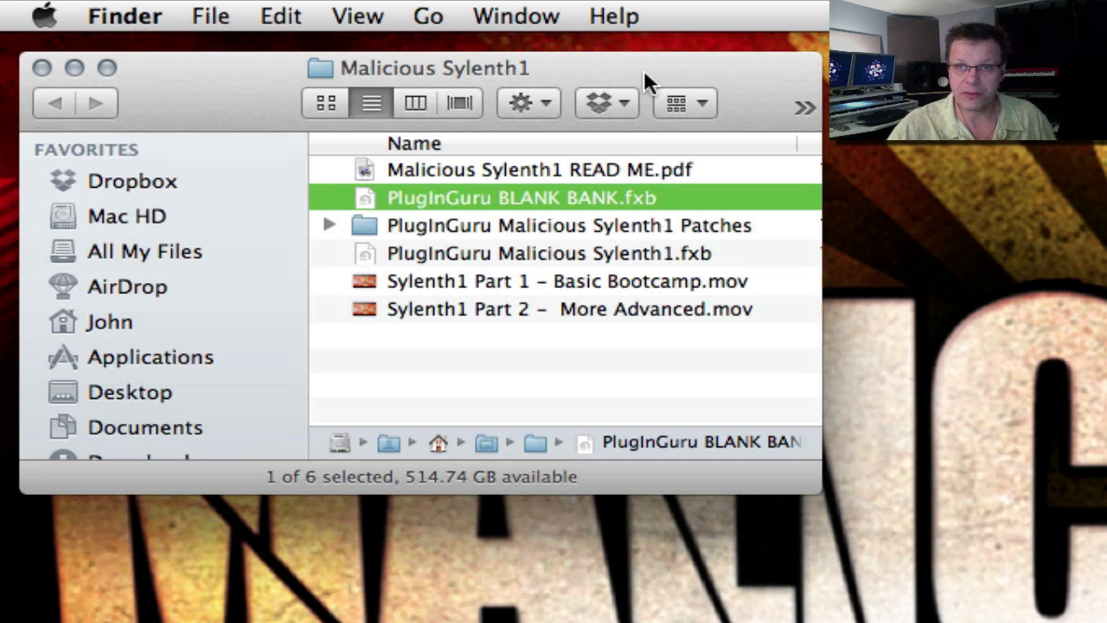
mouse_move(676, 271)
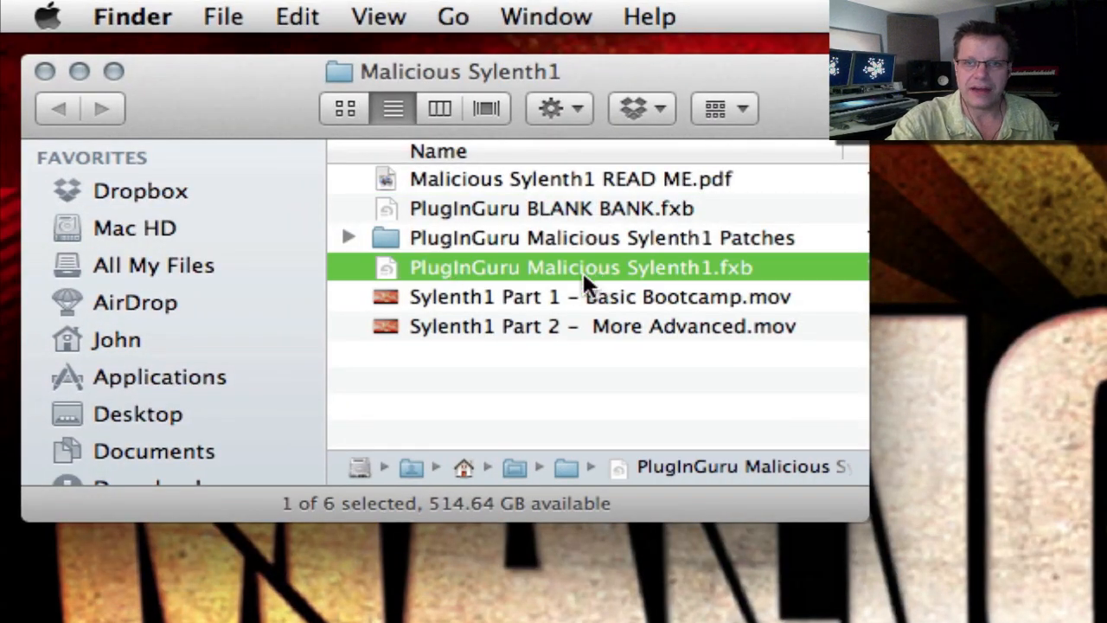
mouse_move(619, 279)
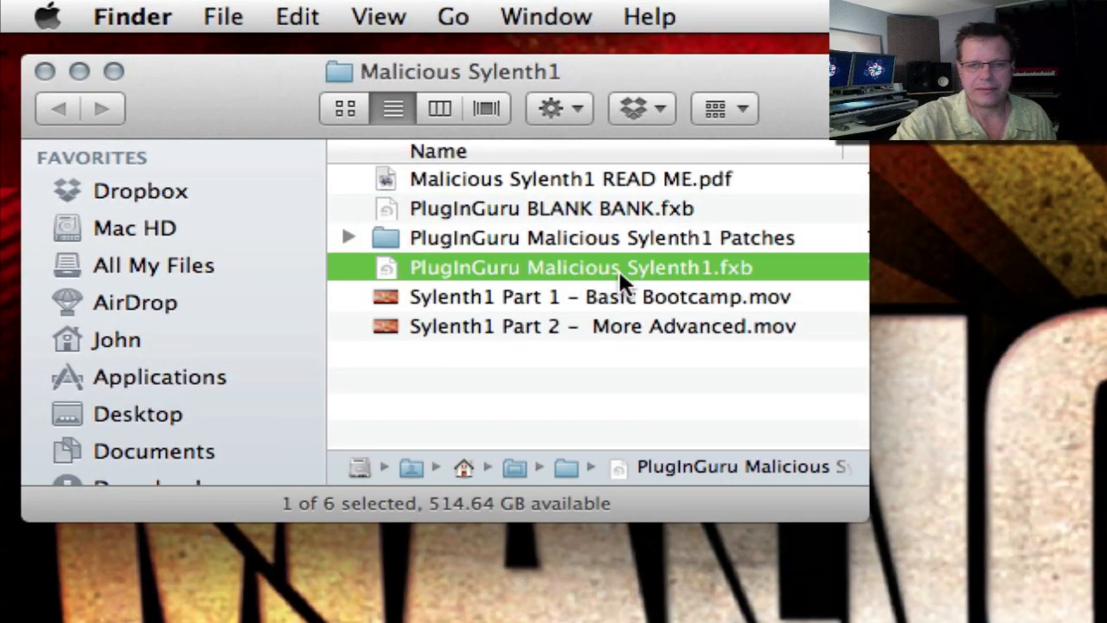